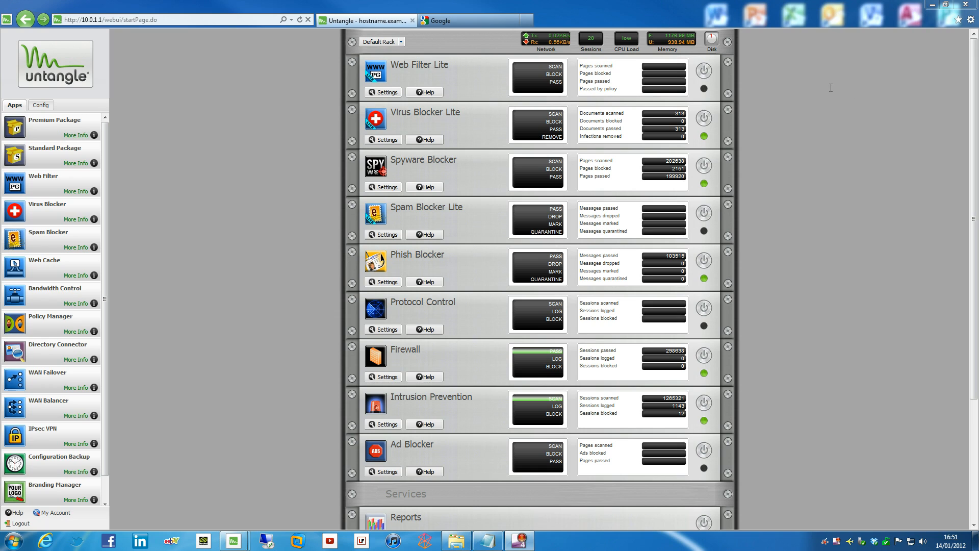
pyautogui.moveTo(833, 98)
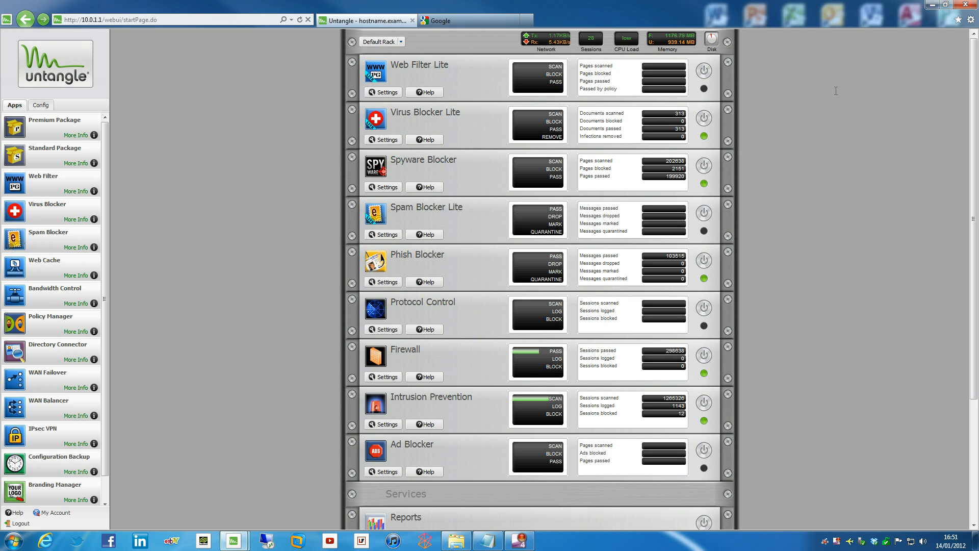
pyautogui.moveTo(819, 136)
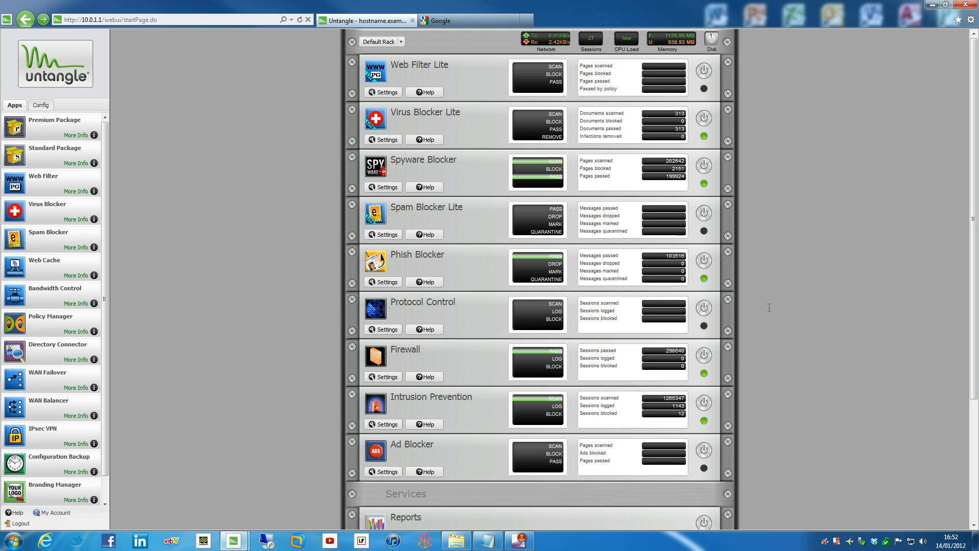
pyautogui.moveTo(770, 276)
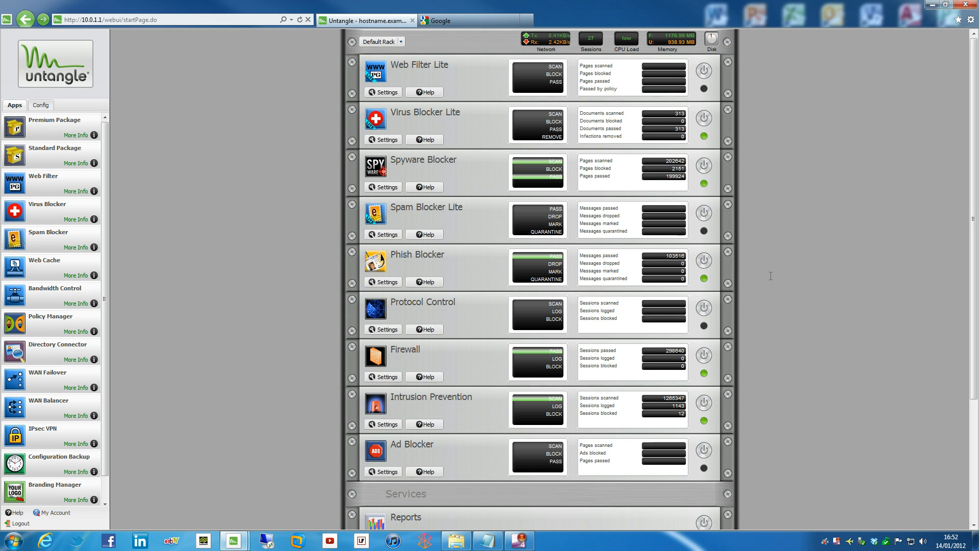
# Scroll the rack down to reveal the Services section with Captive Portal
pyautogui.scroll(-3)
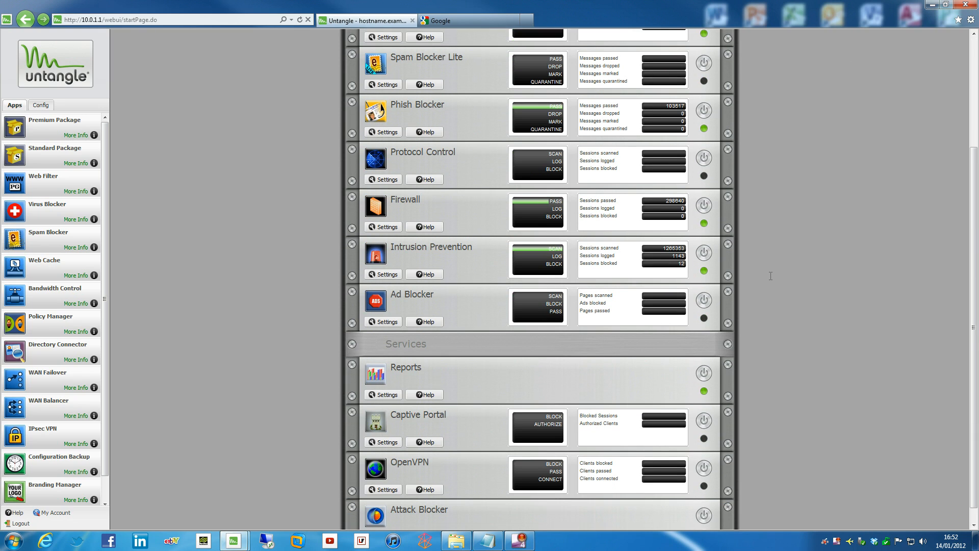
pyautogui.scroll(-3)
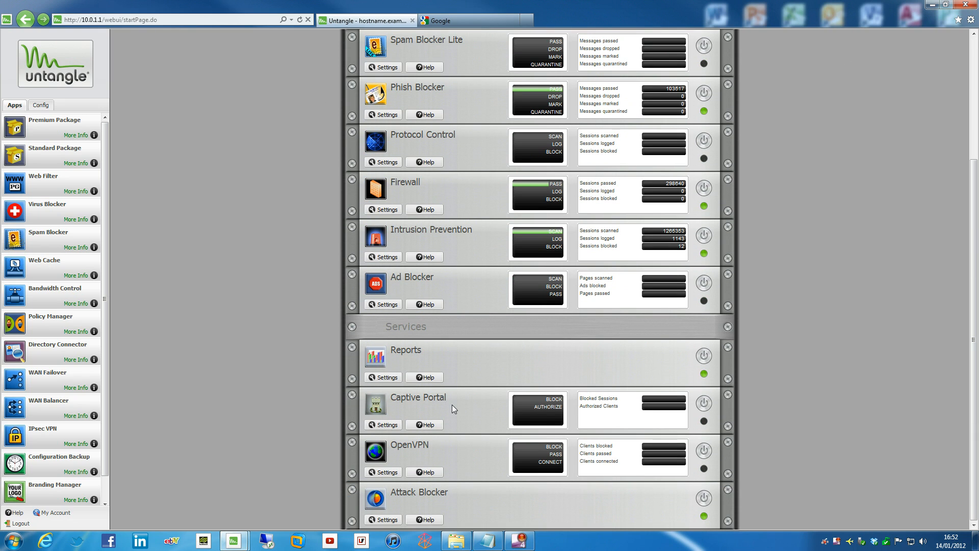
pyautogui.moveTo(489, 468)
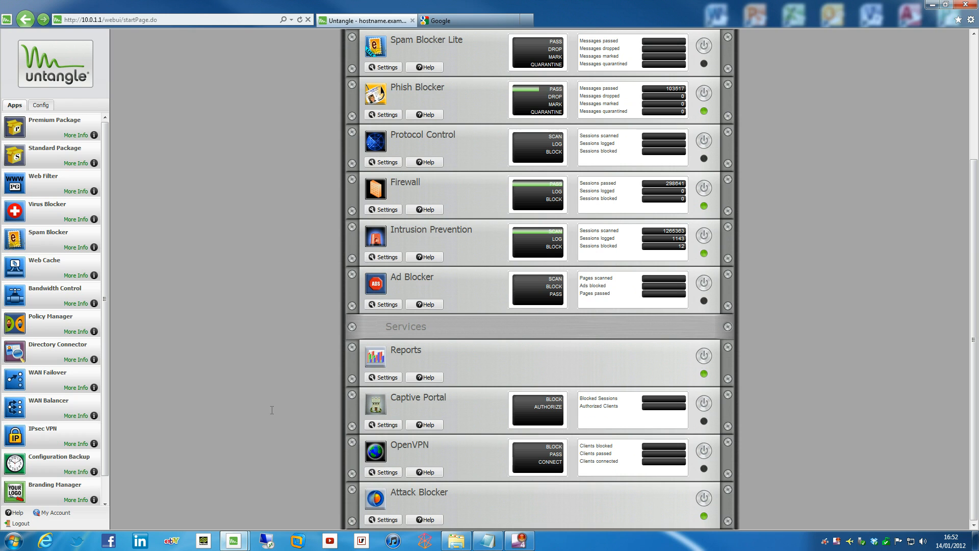
pyautogui.moveTo(677, 412)
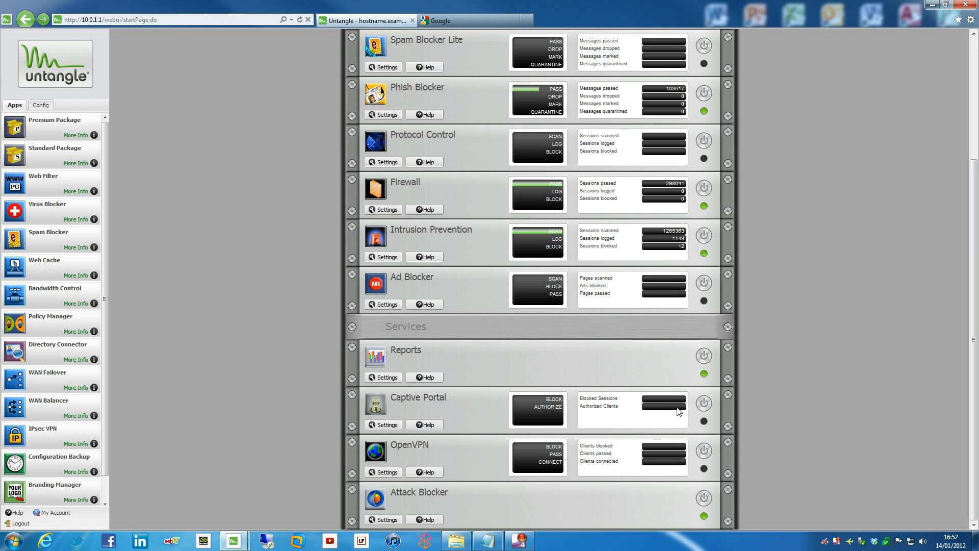
# Attempt to power on Captive Portal and acknowledge the capture-rule-required warning
pyautogui.click(703, 403)
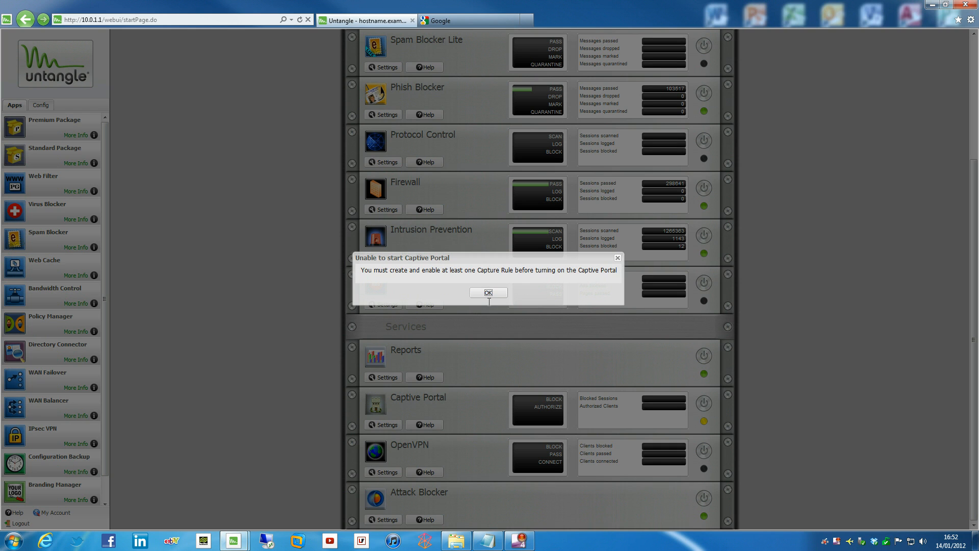
pyautogui.click(489, 293)
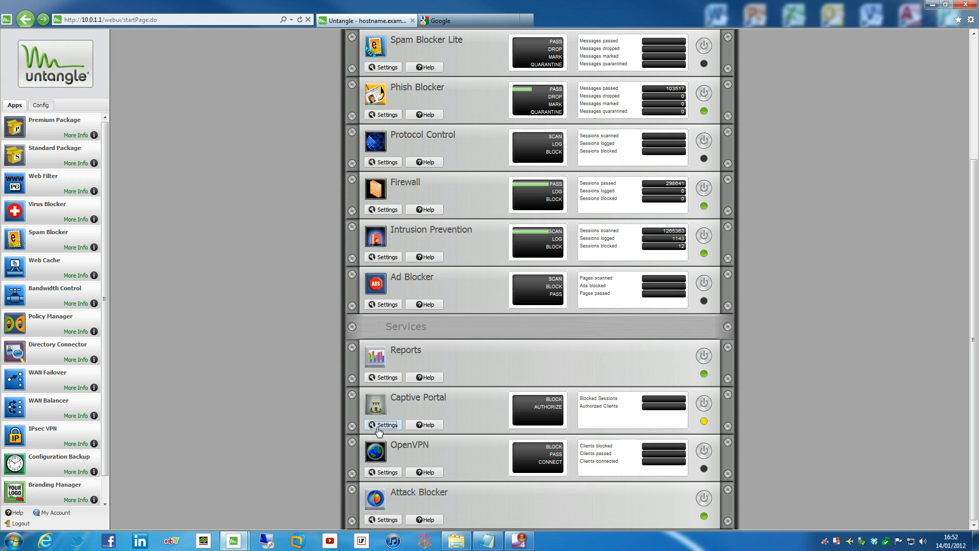
# In Captive Portal settings, tick Enable and Capture on the first example capture rule
pyautogui.click(383, 424)
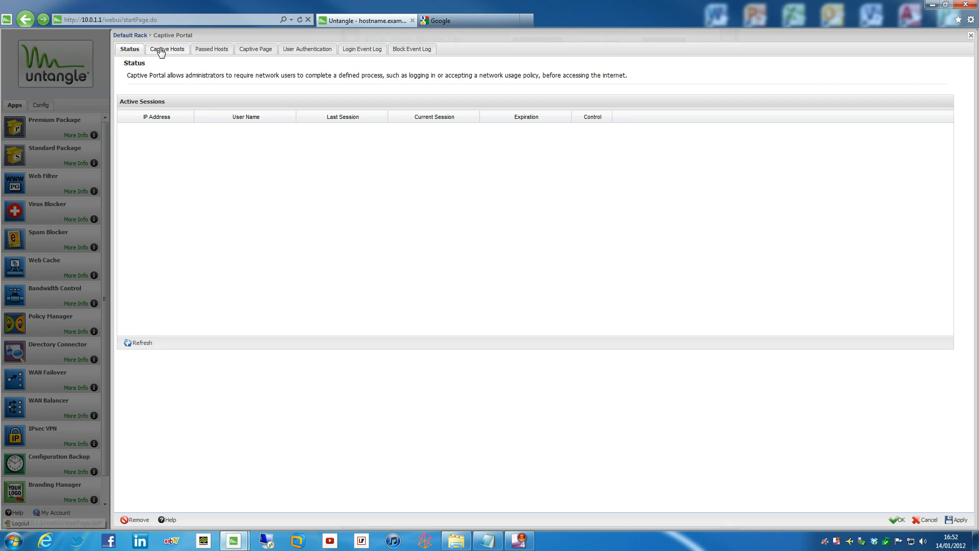
pyautogui.click(166, 49)
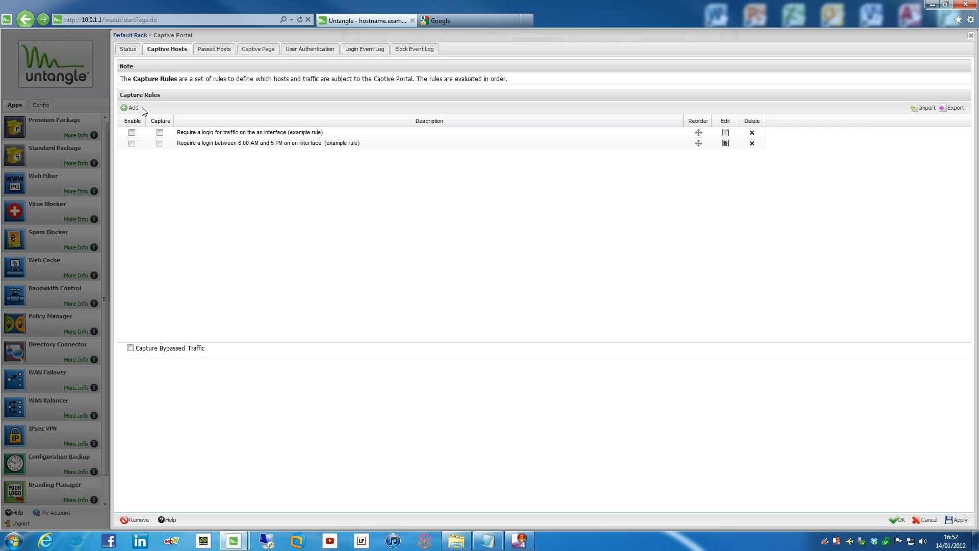
pyautogui.click(132, 132)
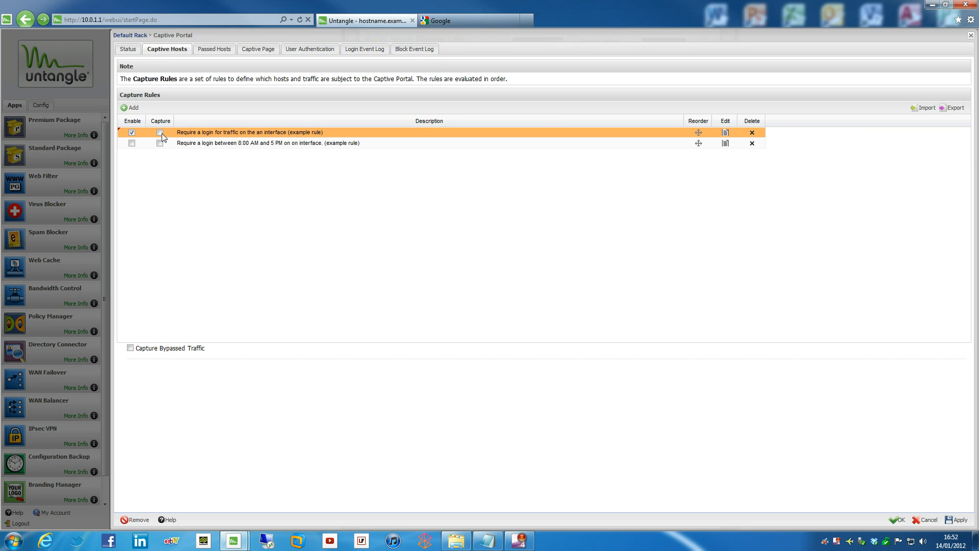
pyautogui.click(160, 132)
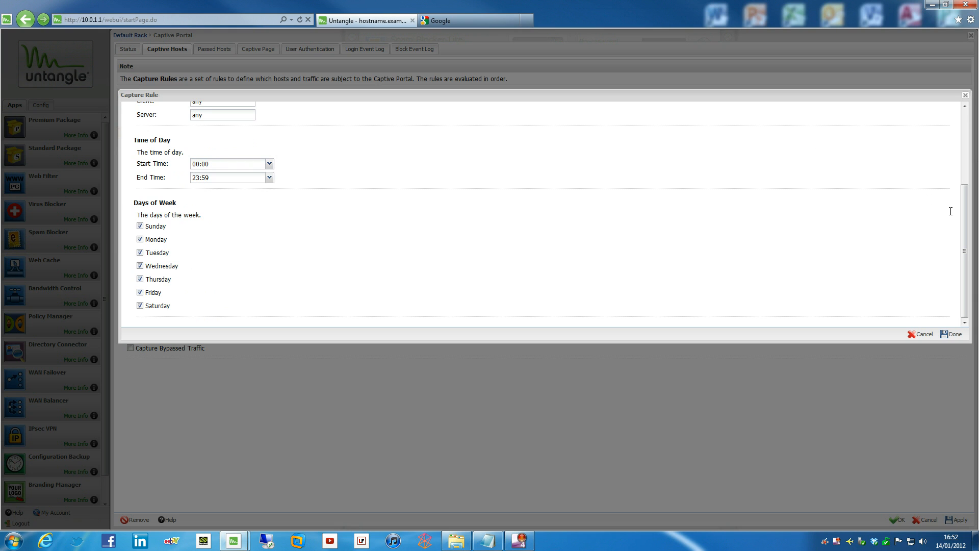
pyautogui.moveTo(966, 273)
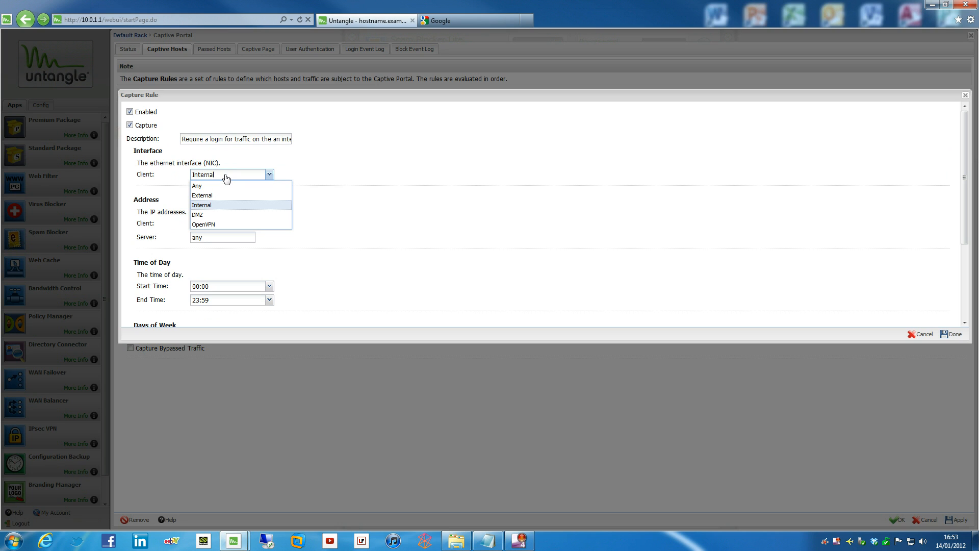
pyautogui.moveTo(216, 181)
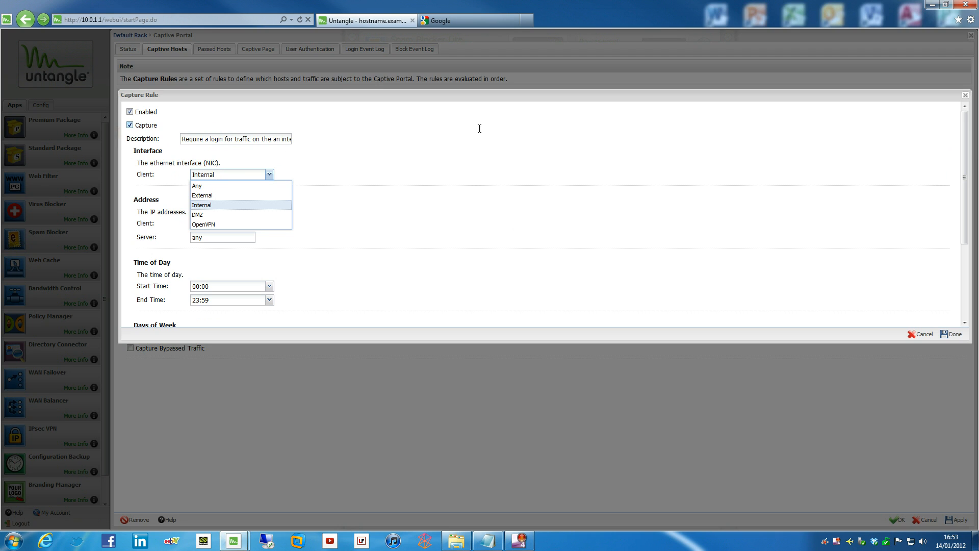
# Set the first capture rule's client interface to Internal and finish editing it
pyautogui.click(201, 205)
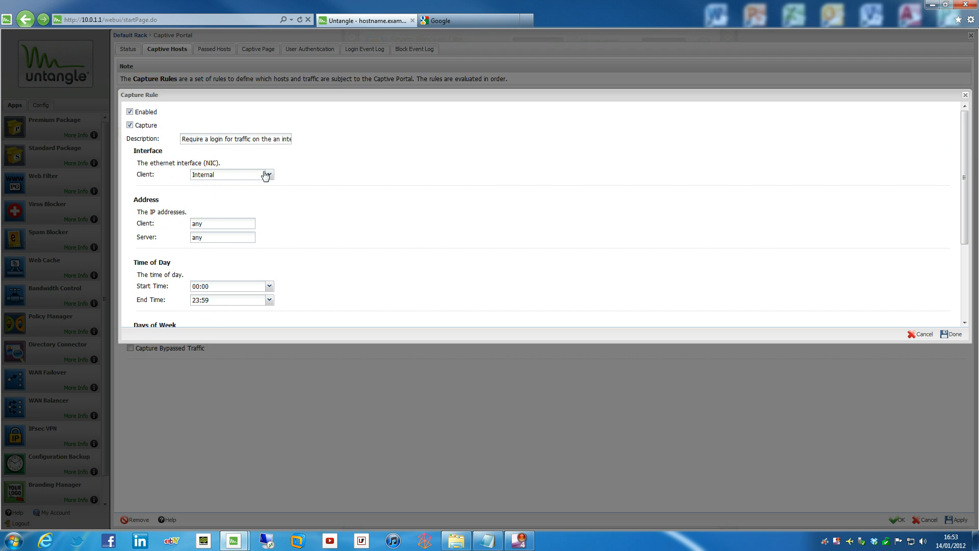
pyautogui.moveTo(149, 181)
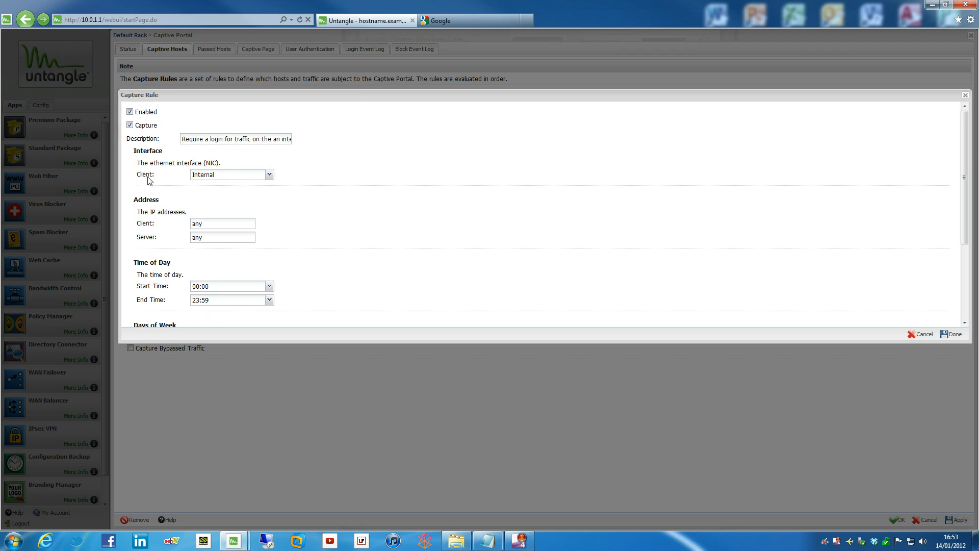
pyautogui.scroll(-3)
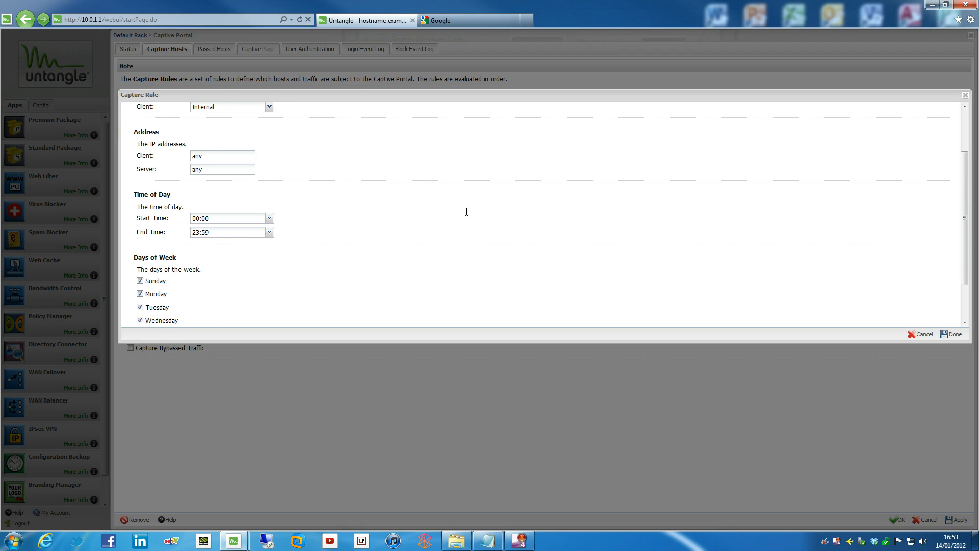
pyautogui.moveTo(151, 149)
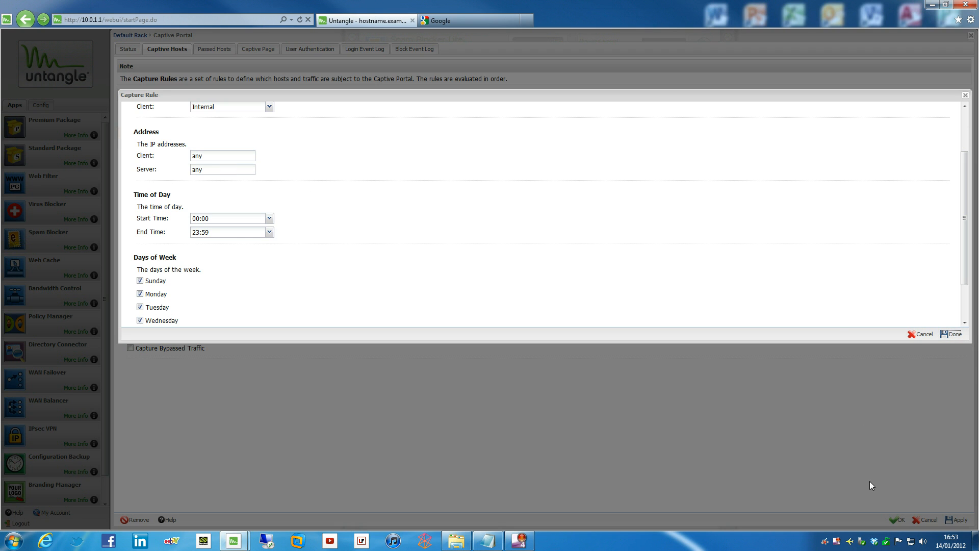
pyautogui.click(953, 333)
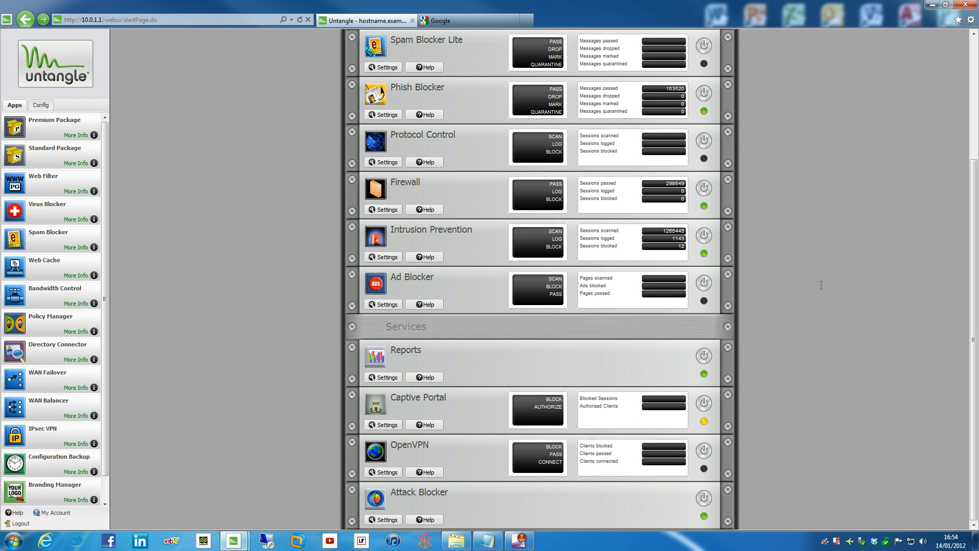
pyautogui.moveTo(783, 336)
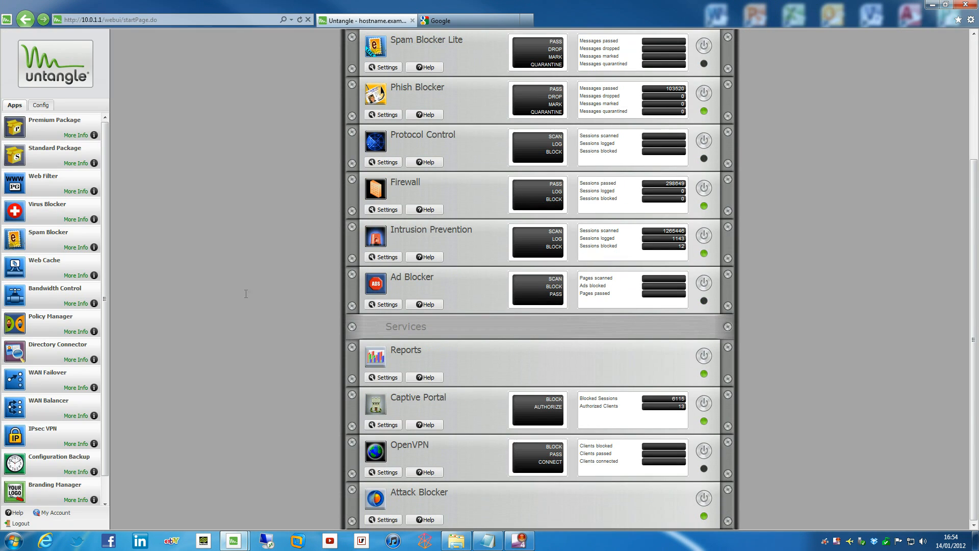
pyautogui.moveTo(385, 417)
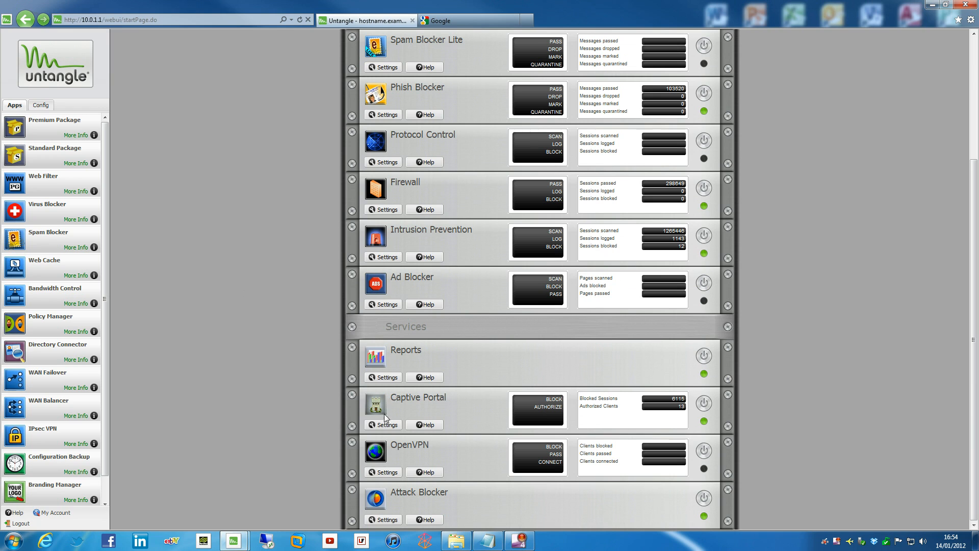
# Reopen Captive Portal settings, finish the Free Wi-Fi message text and select the Custom page type
pyautogui.click(383, 424)
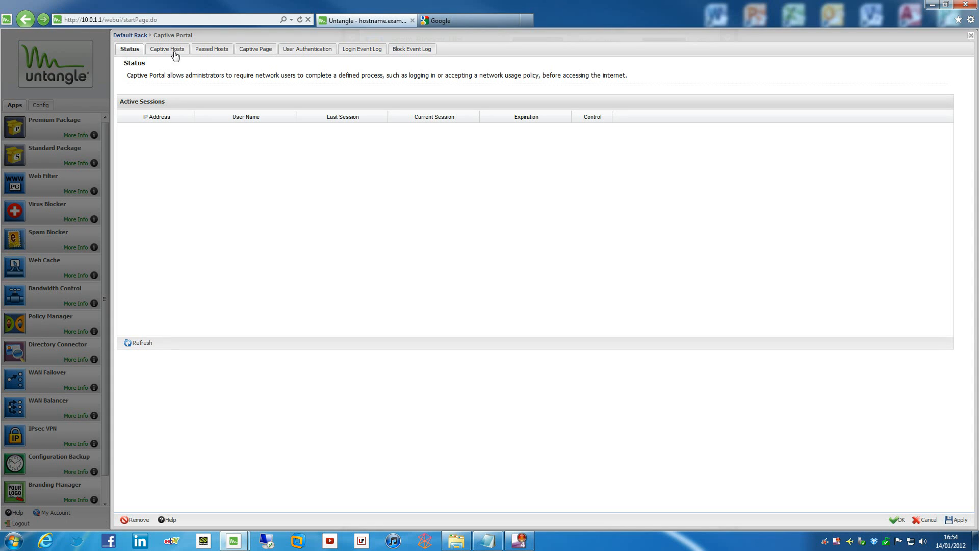
pyautogui.click(255, 49)
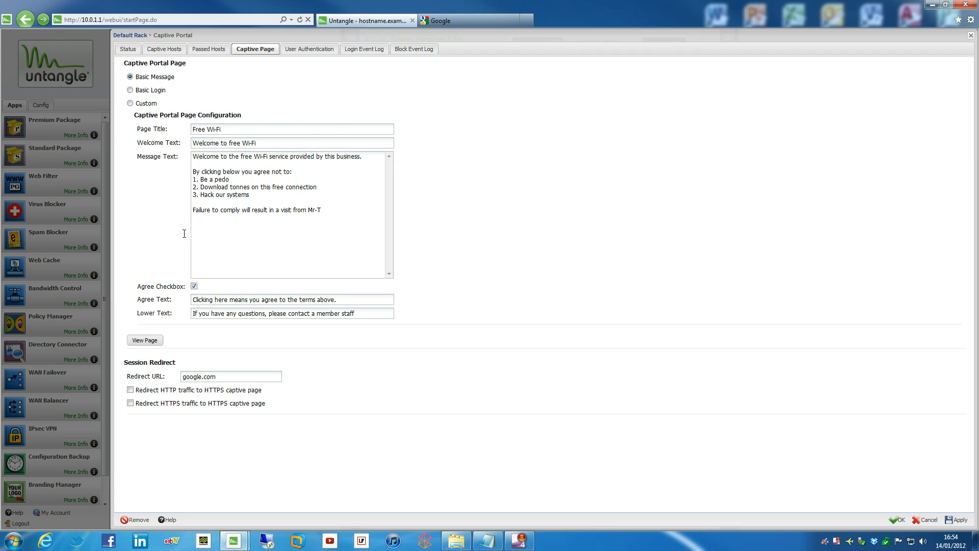
pyautogui.moveTo(184, 176)
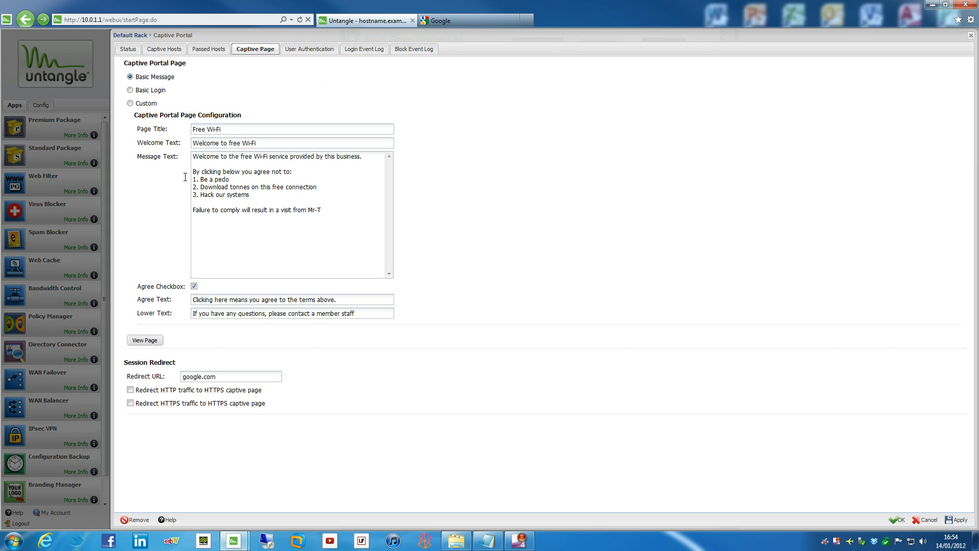
pyautogui.moveTo(191, 166)
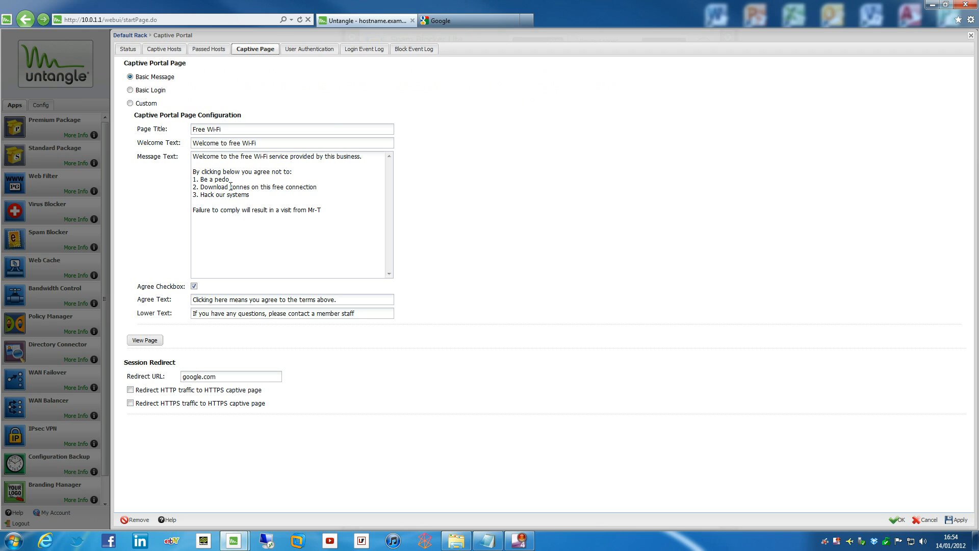
pyautogui.moveTo(223, 193)
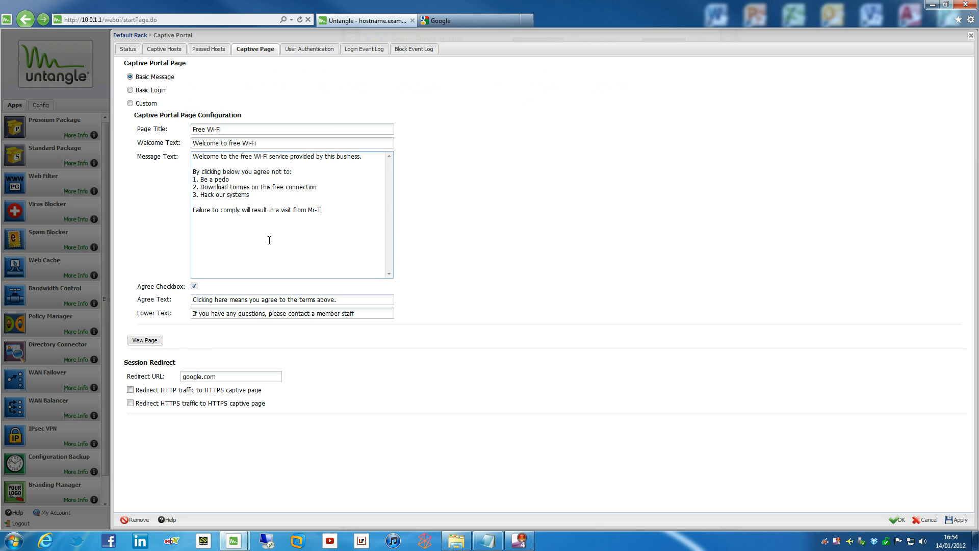
pyautogui.moveTo(140, 296)
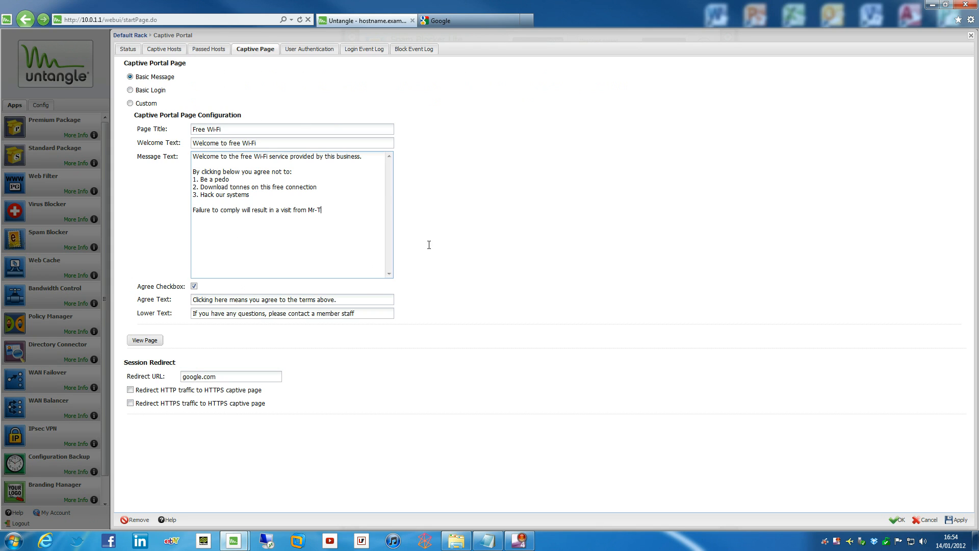
pyautogui.click(144, 340)
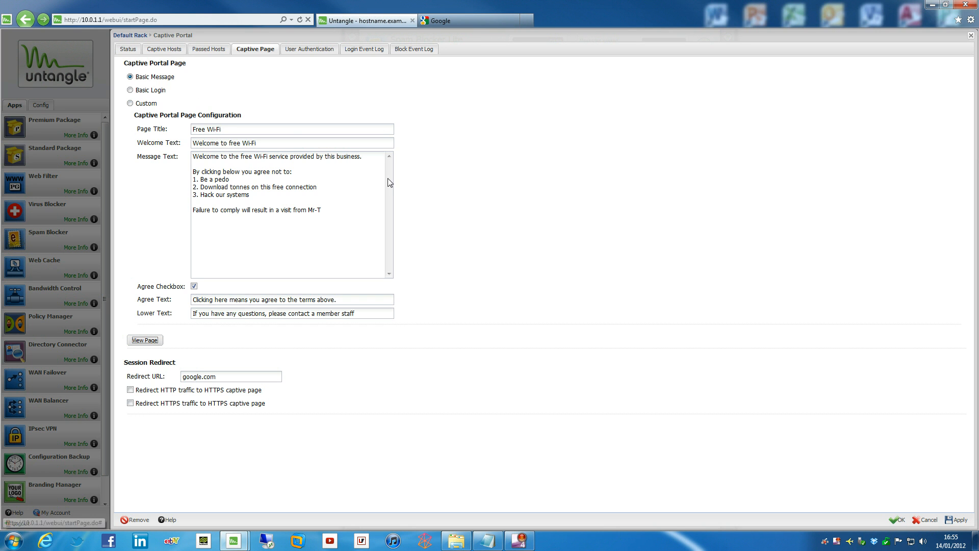
pyautogui.click(130, 103)
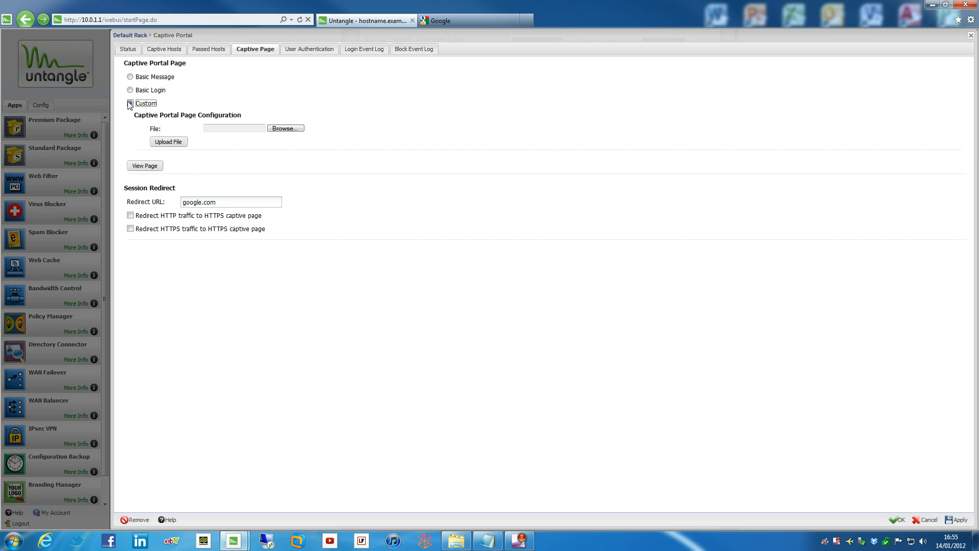
# Review the Custom upload option, then return the page type to Basic Message
pyautogui.click(130, 103)
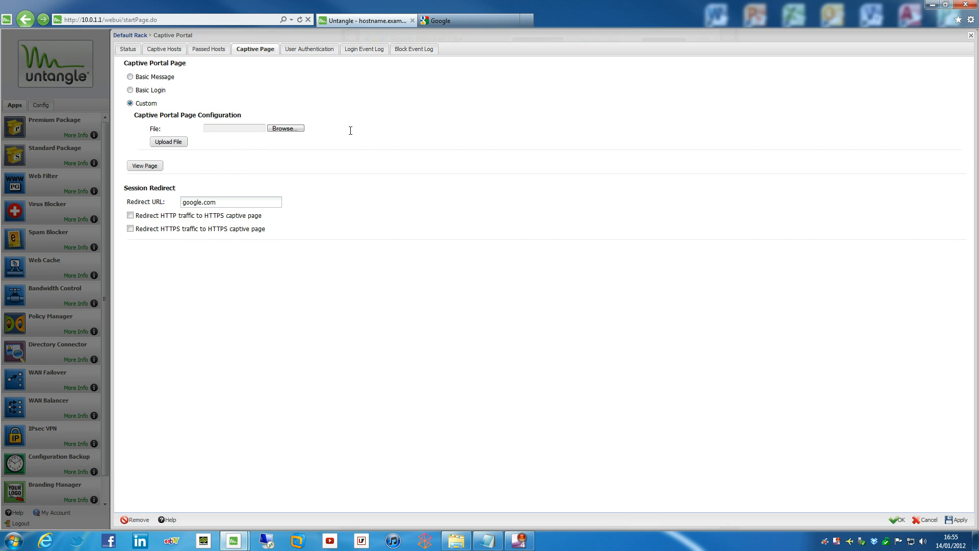
pyautogui.moveTo(341, 124)
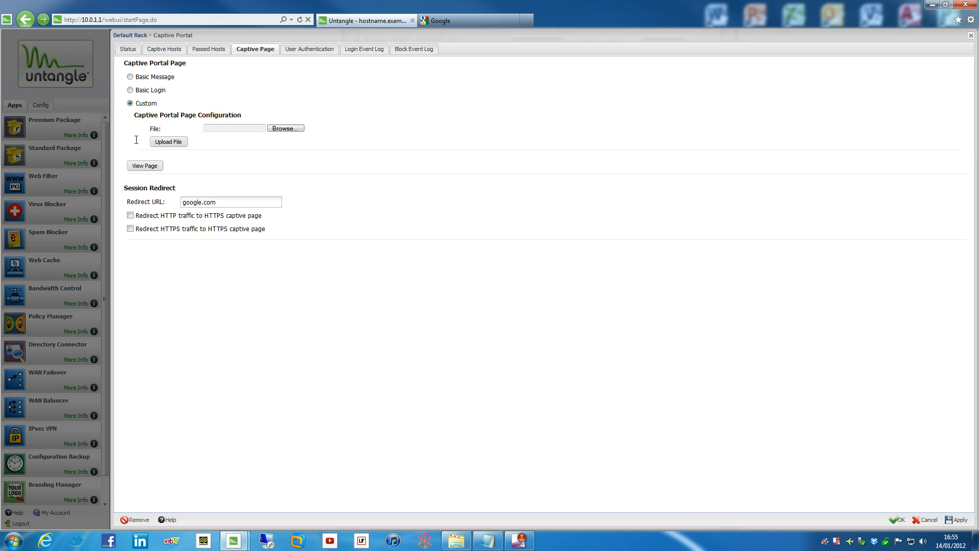
pyautogui.moveTo(146, 68)
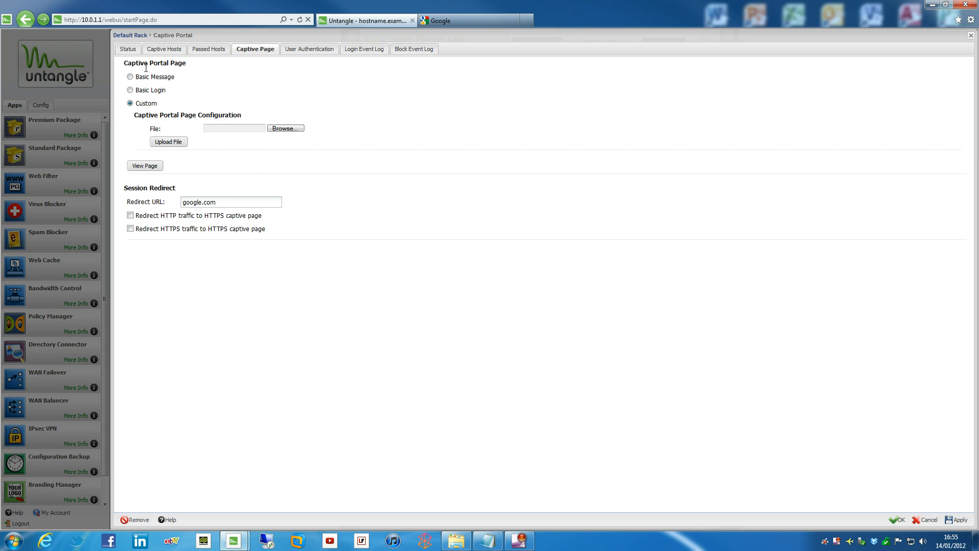
pyautogui.click(130, 76)
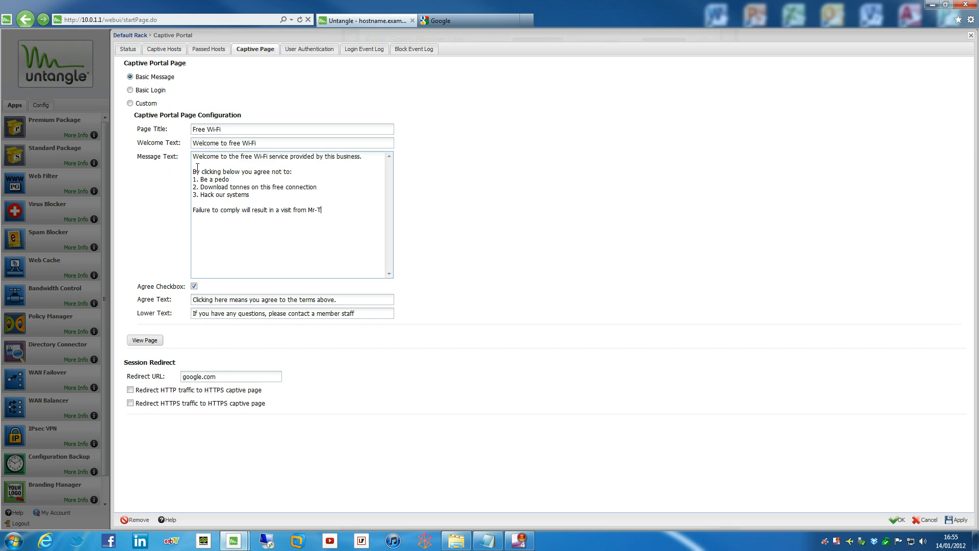
pyautogui.moveTo(205, 201)
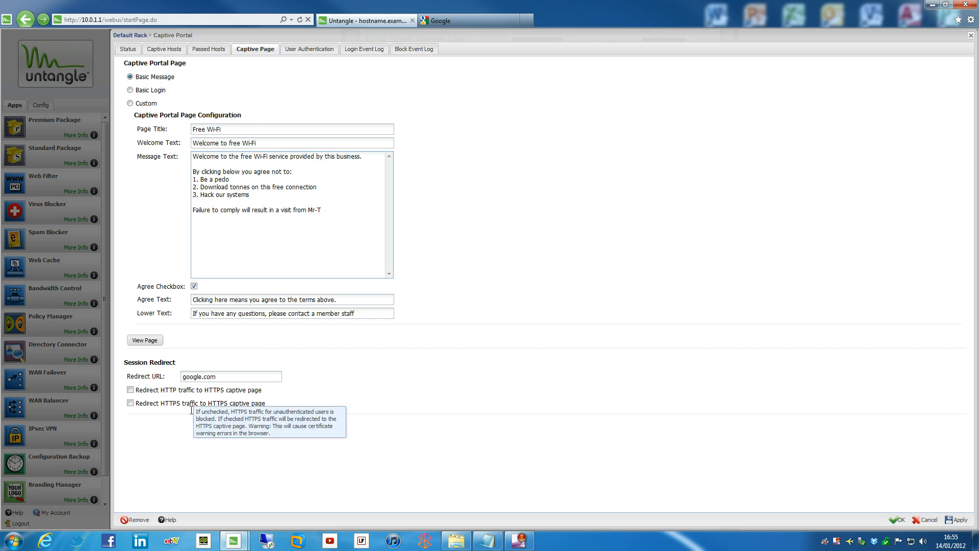
pyautogui.moveTo(273, 168)
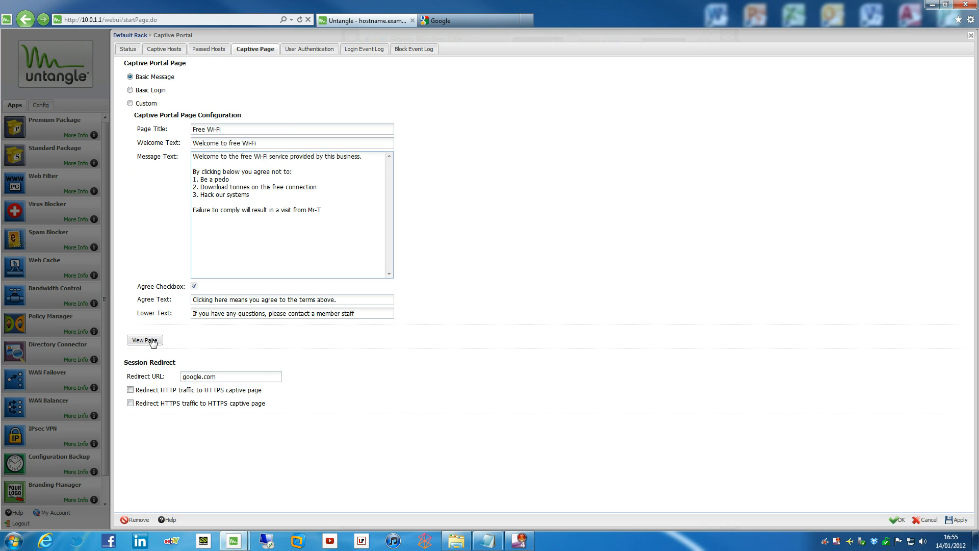
pyautogui.click(144, 340)
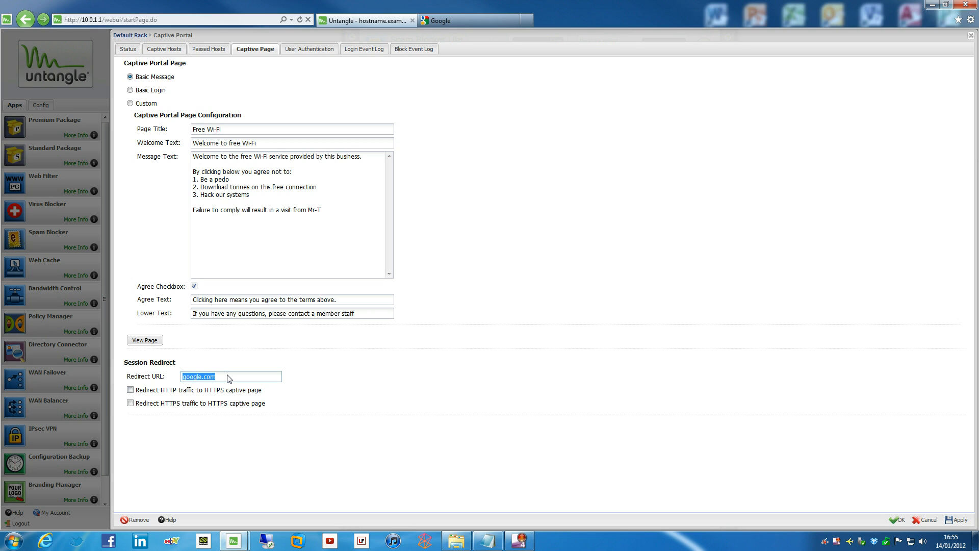
pyautogui.write('http://www.')
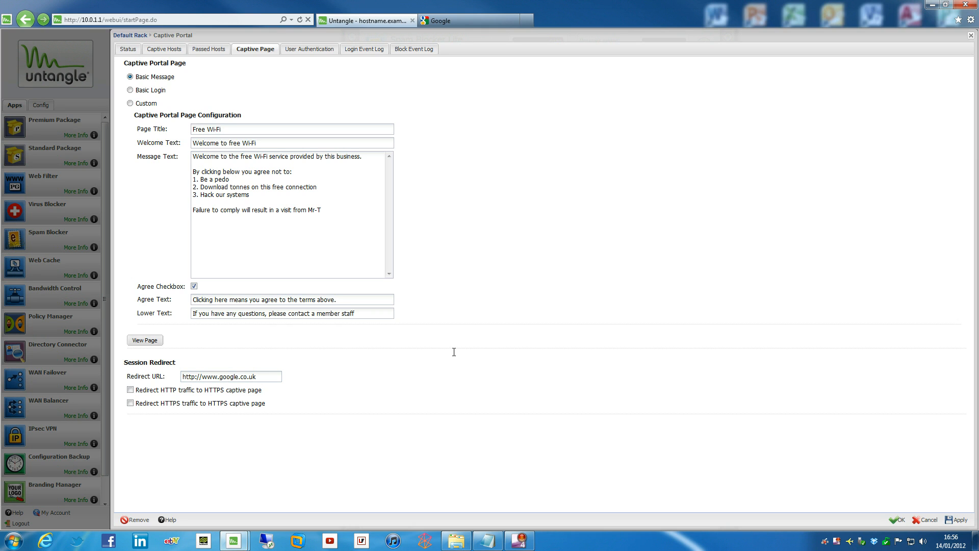
pyautogui.click(958, 519)
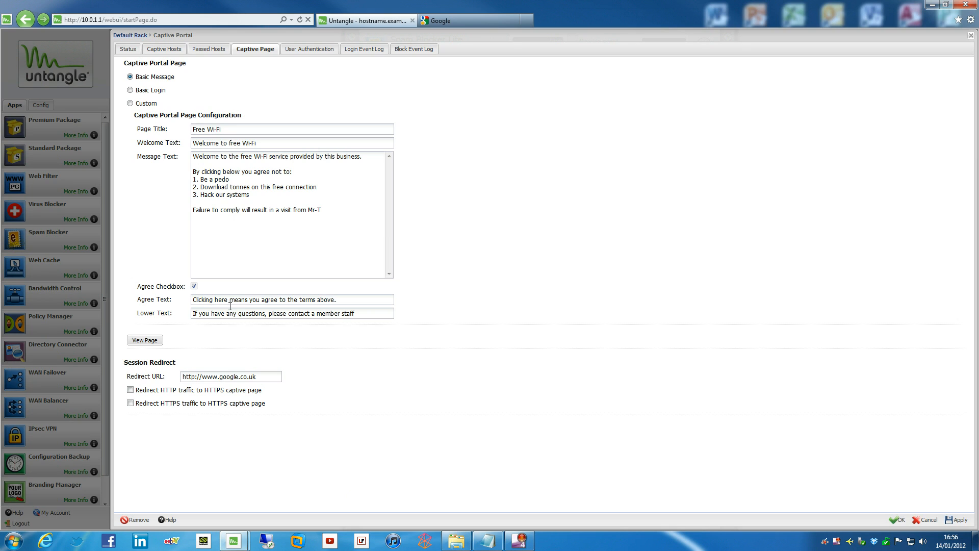
pyautogui.moveTo(223, 361)
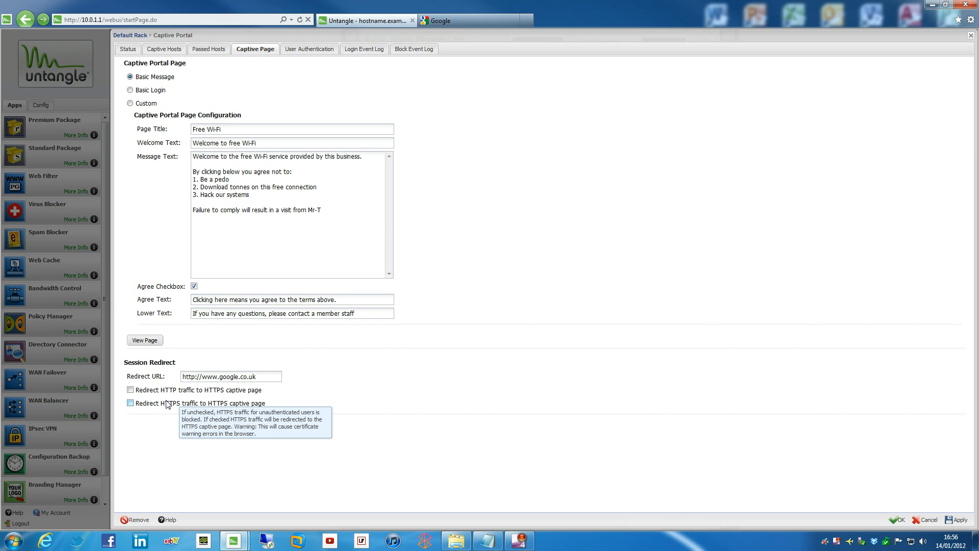
pyautogui.moveTo(185, 460)
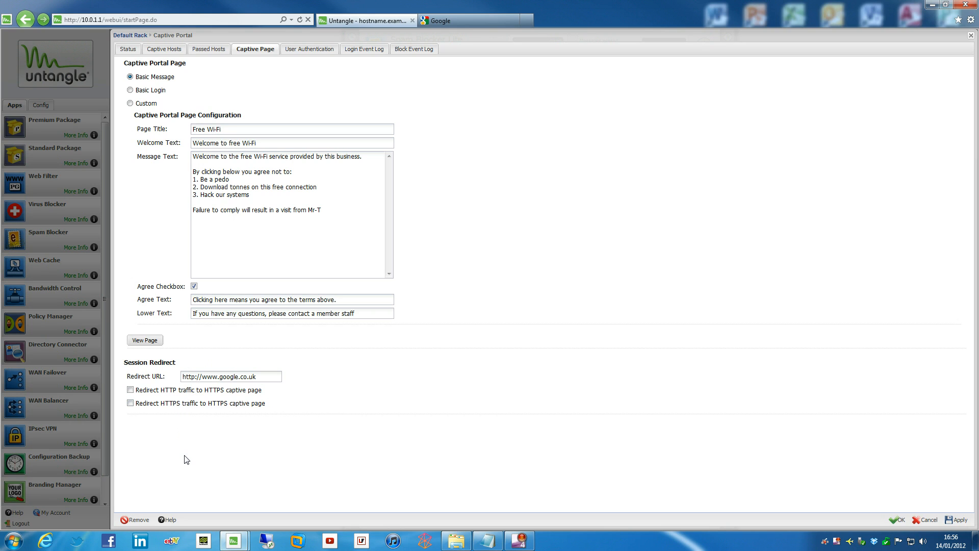
pyautogui.moveTo(185, 453)
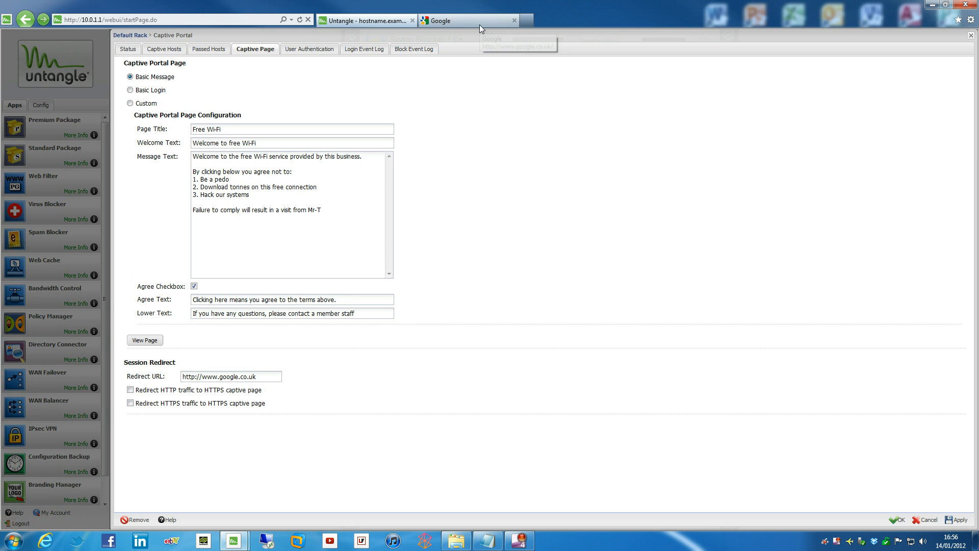
# Close the Google tab, save Captive Portal settings with OK and start a new browser tab
pyautogui.click(513, 21)
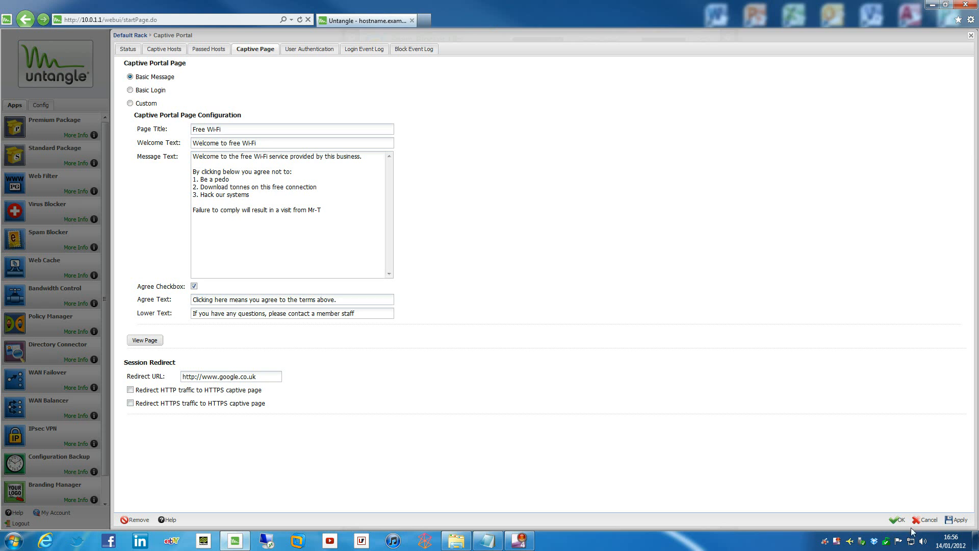
pyautogui.click(128, 49)
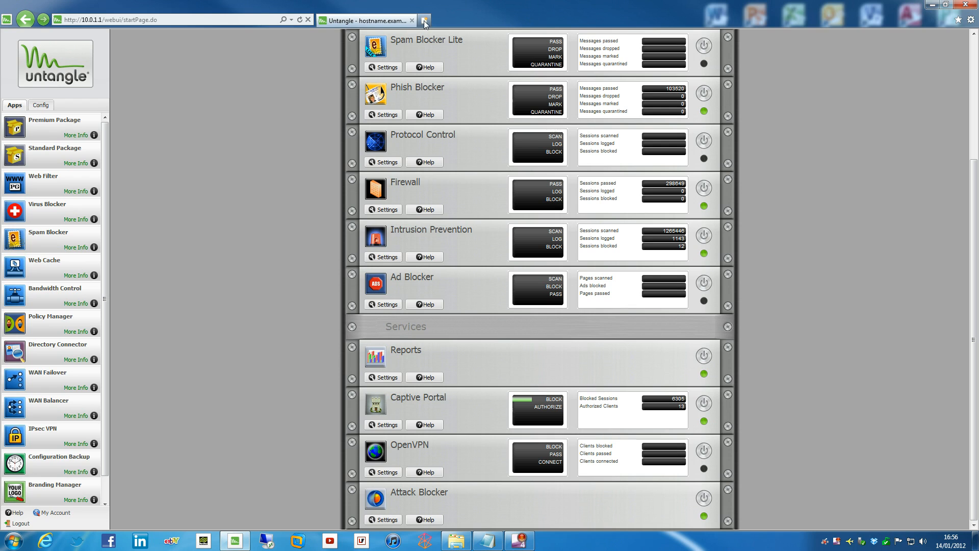
pyautogui.click(524, 21)
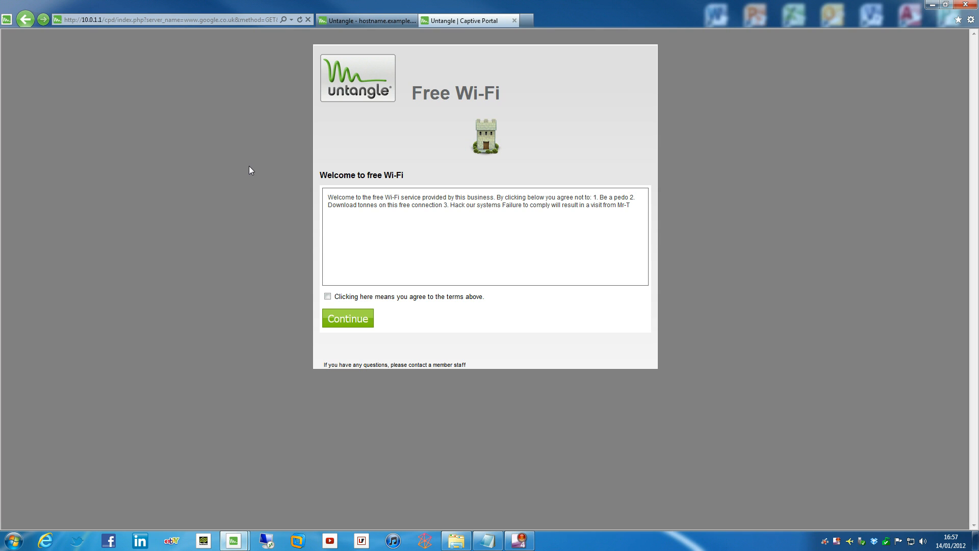
pyautogui.moveTo(366, 109)
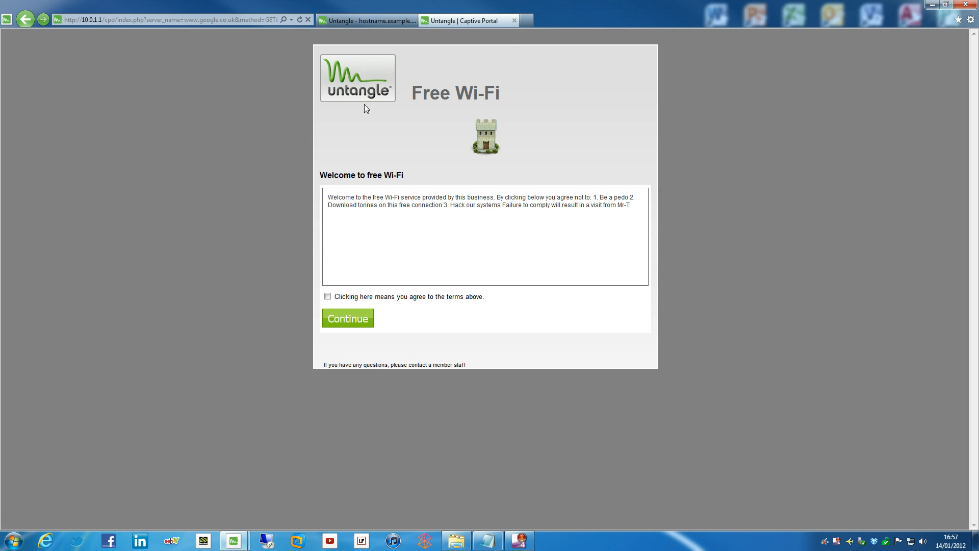
pyautogui.moveTo(662, 185)
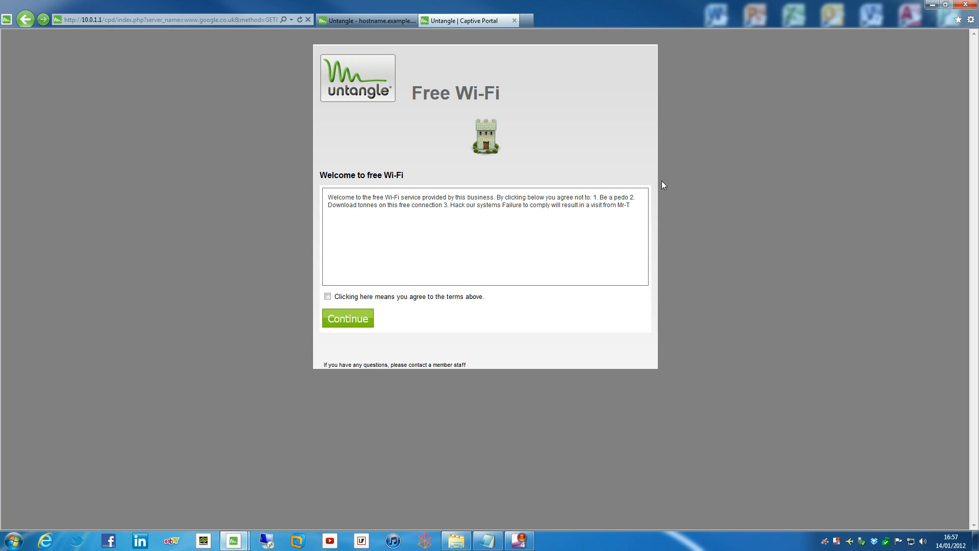
pyautogui.moveTo(316, 300)
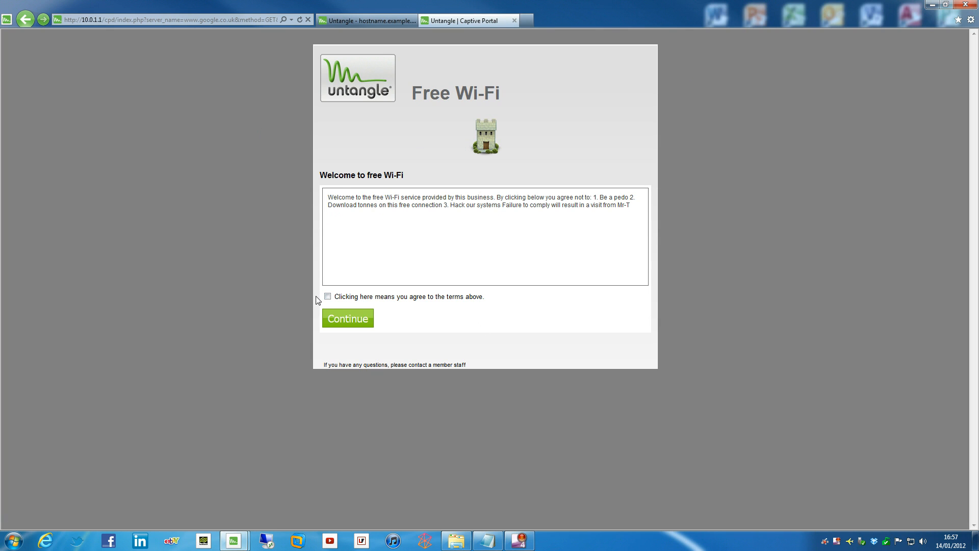
# Agree to the Free Wi-Fi terms, continue to Google, then return to the Untangle admin tab
pyautogui.click(327, 296)
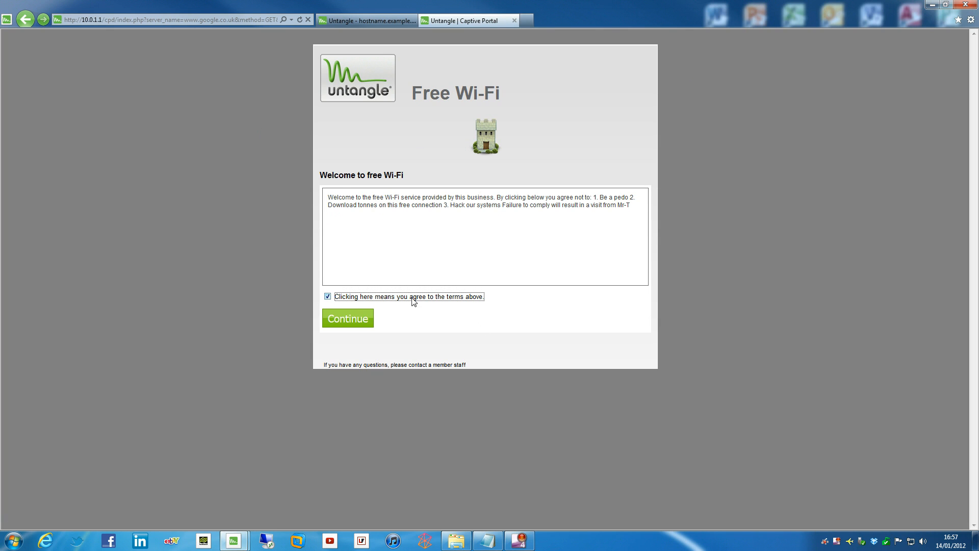
pyautogui.click(347, 319)
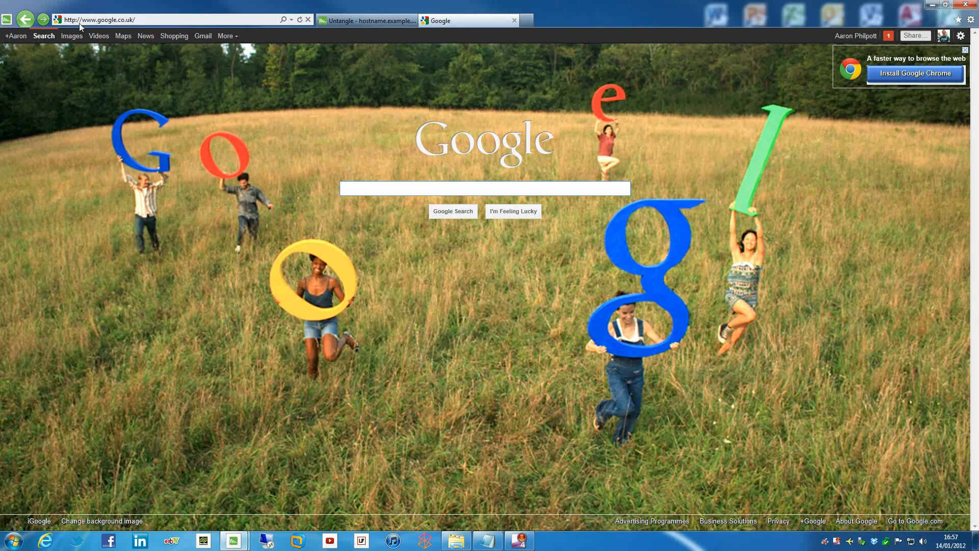
pyautogui.click(366, 20)
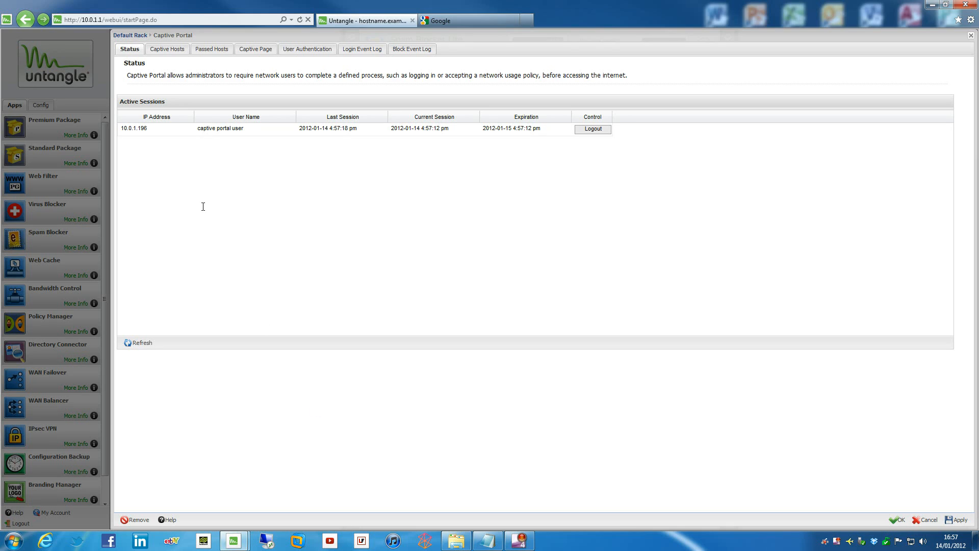
pyautogui.moveTo(125, 129)
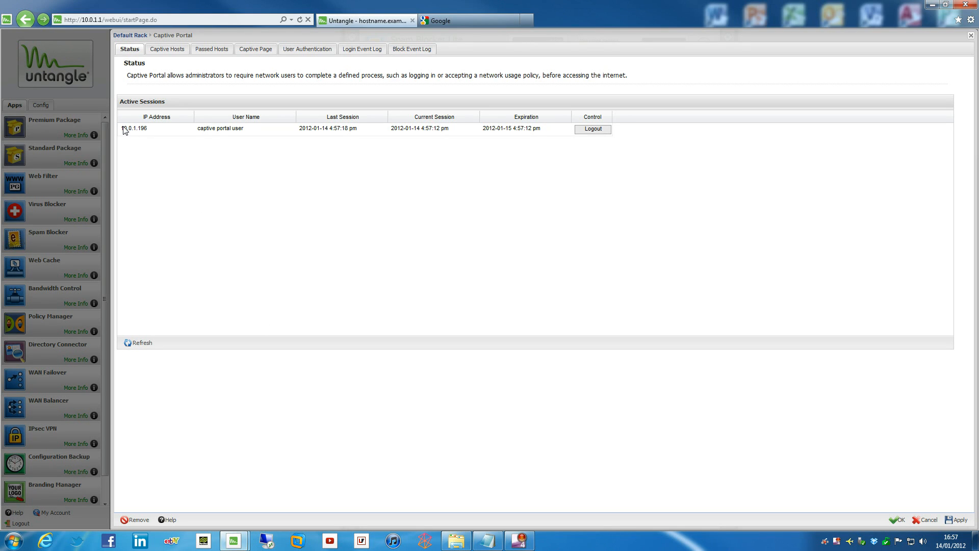
pyautogui.moveTo(207, 138)
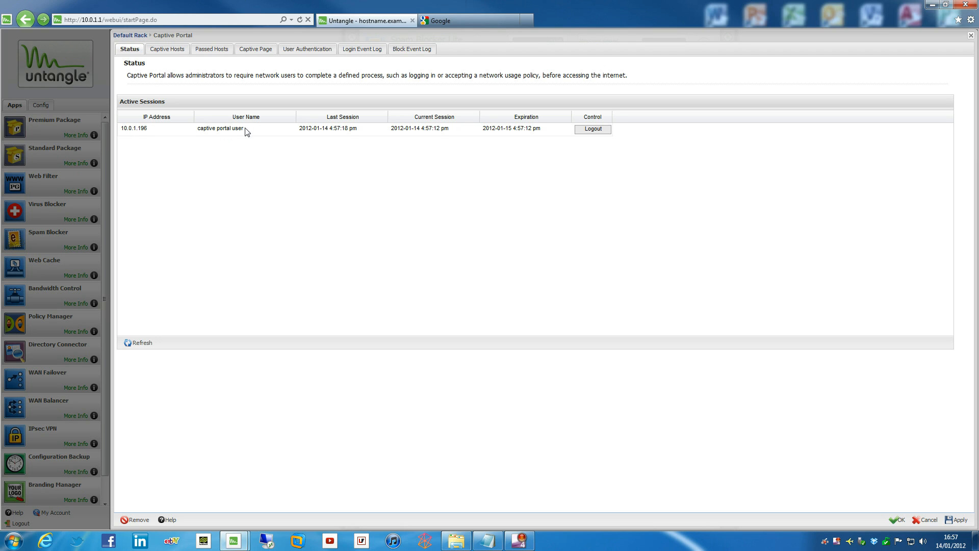
pyautogui.moveTo(327, 131)
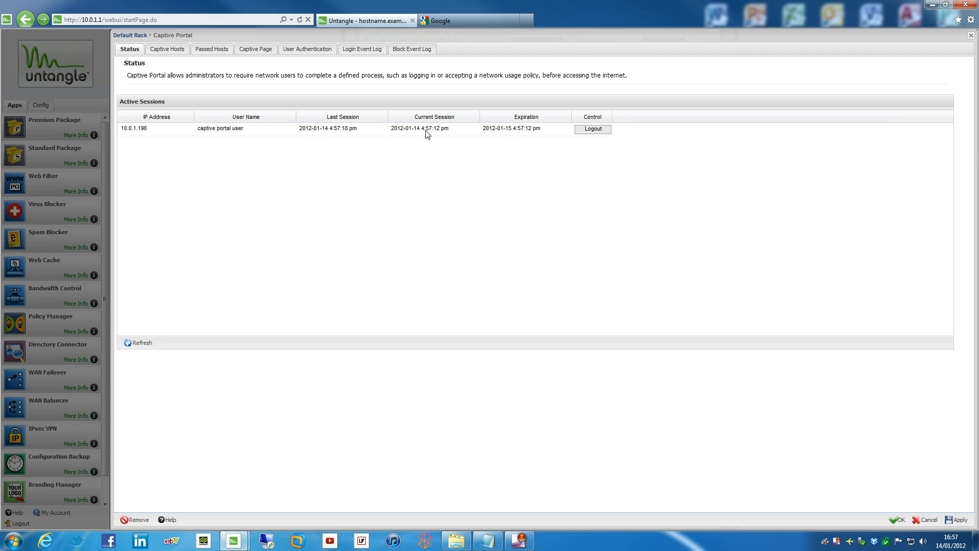
pyautogui.moveTo(500, 136)
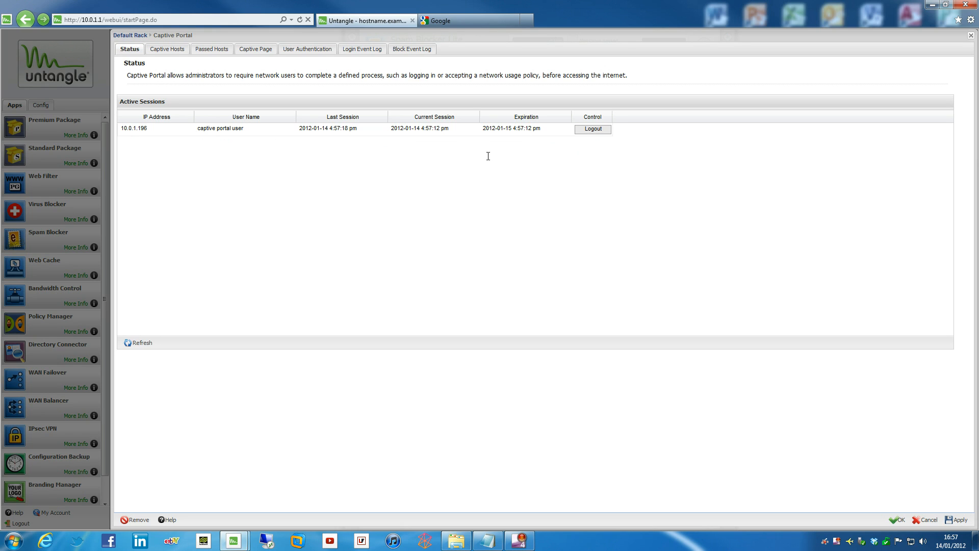
pyautogui.moveTo(335, 240)
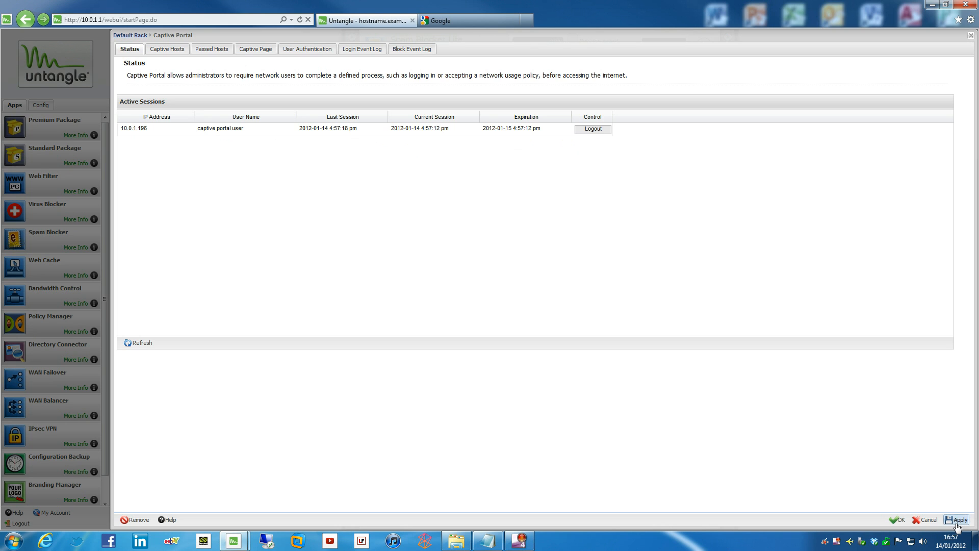
# Apply the Captive Portal settings after confirming the one active user session
pyautogui.click(957, 519)
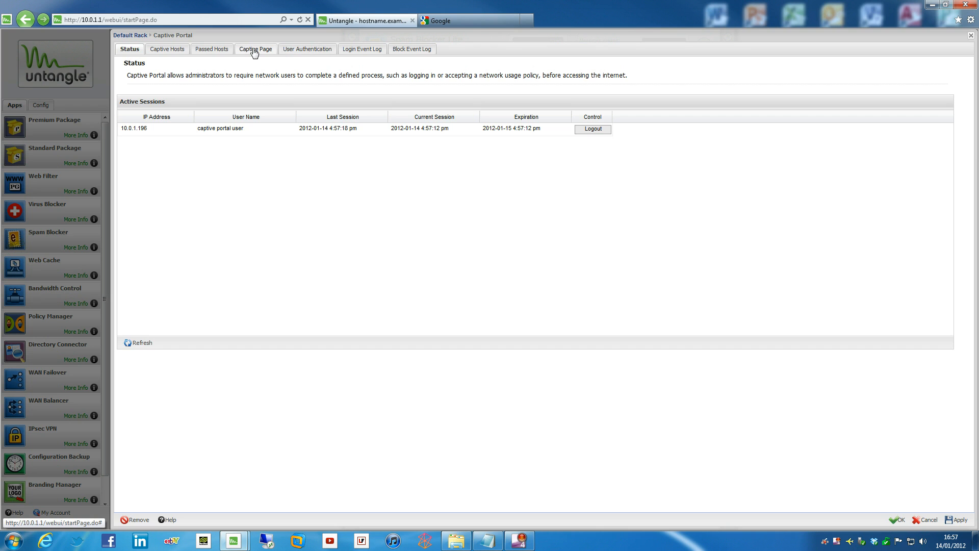
pyautogui.moveTo(325, 50)
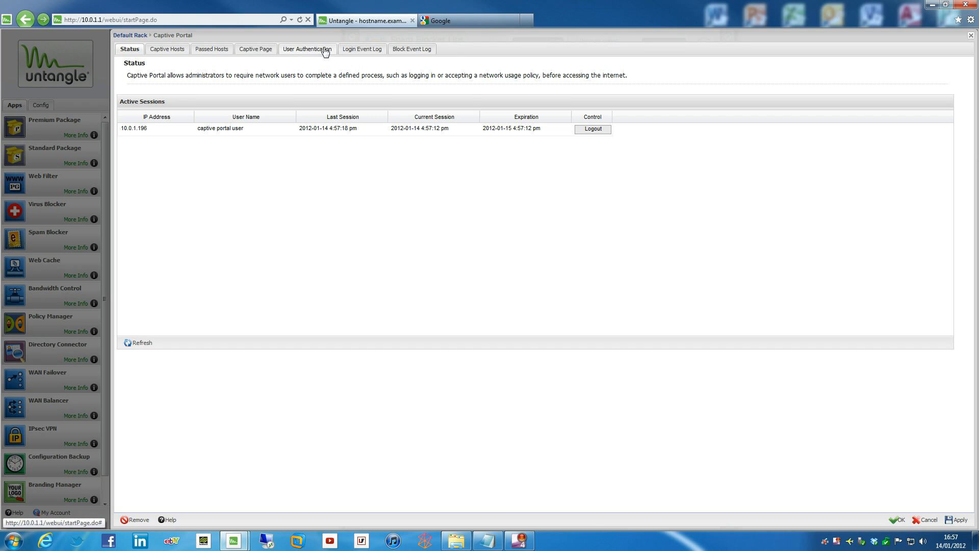
# Review User Authentication with Idle Timeout and 1440-minute Timeout, then confirm with OK
pyautogui.click(307, 49)
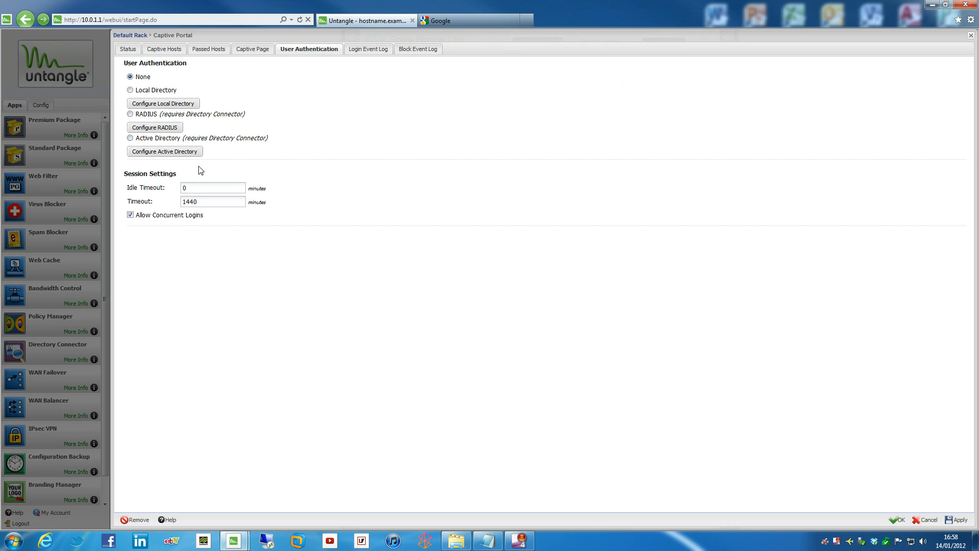
pyautogui.moveTo(155, 193)
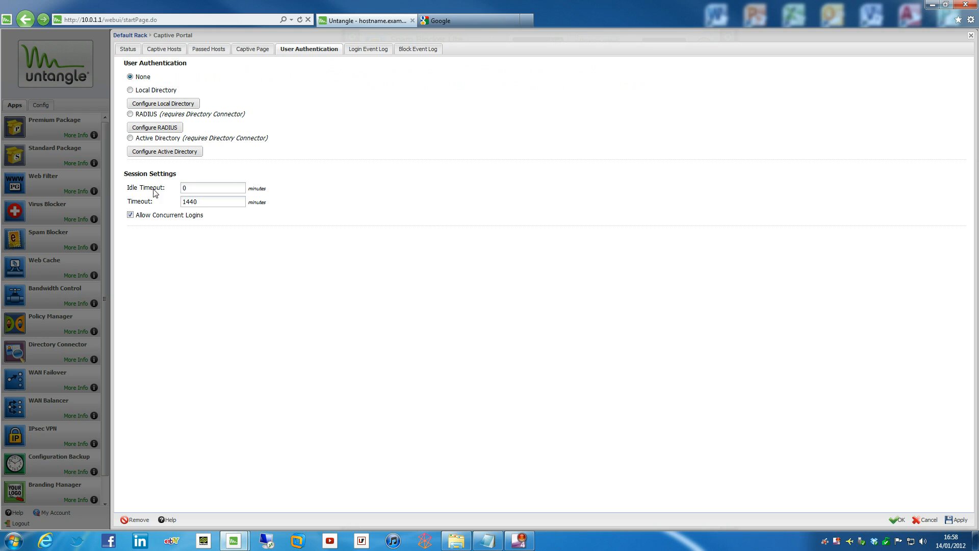
pyautogui.moveTo(150, 194)
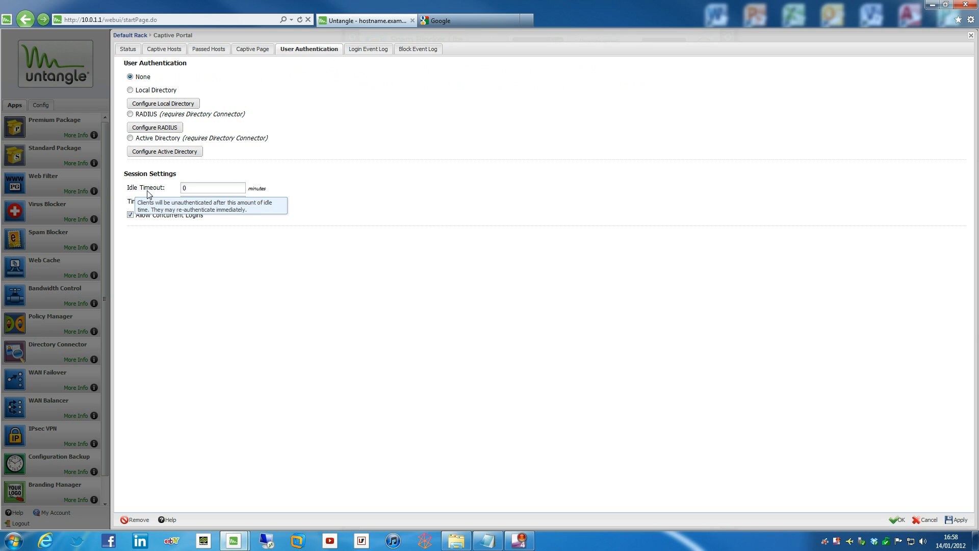
pyautogui.moveTo(129, 193)
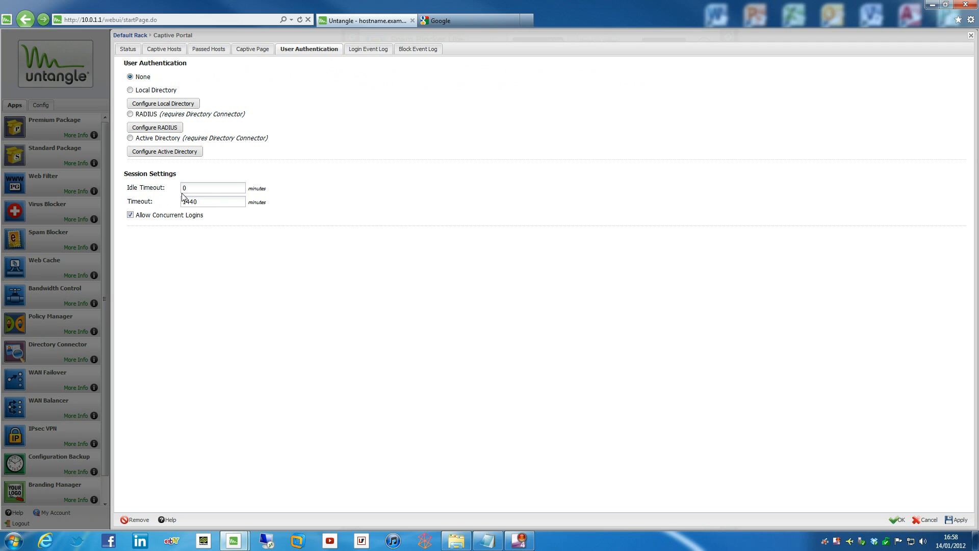
pyautogui.click(213, 201)
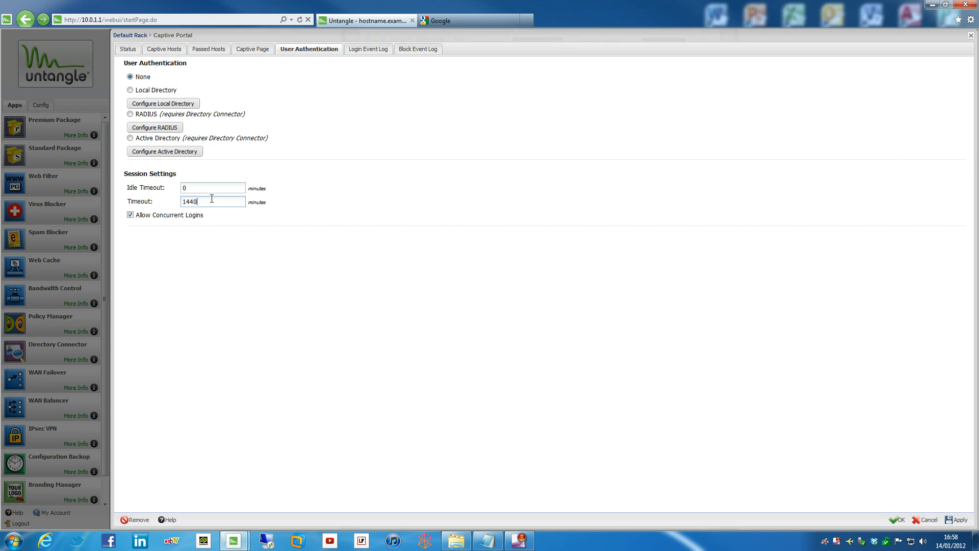
pyautogui.moveTo(147, 225)
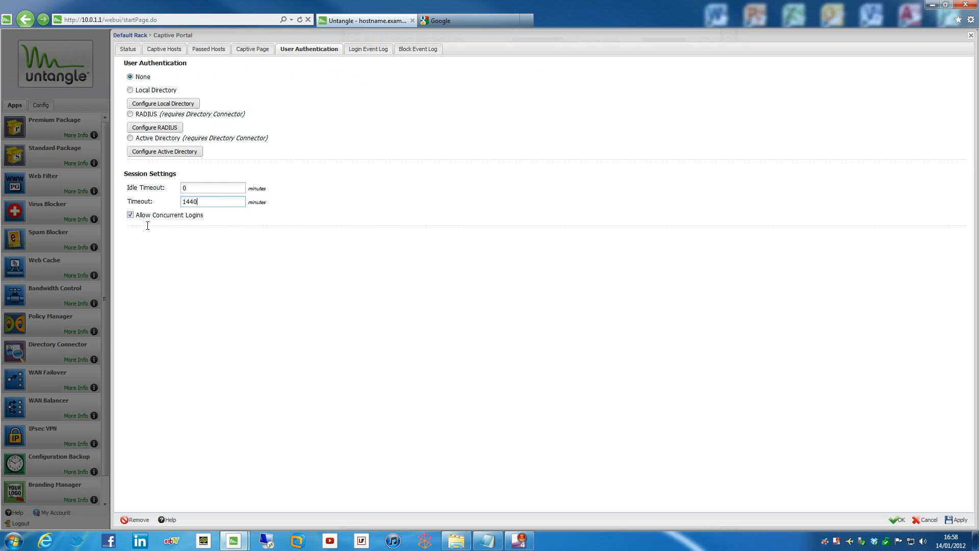
pyautogui.moveTo(143, 220)
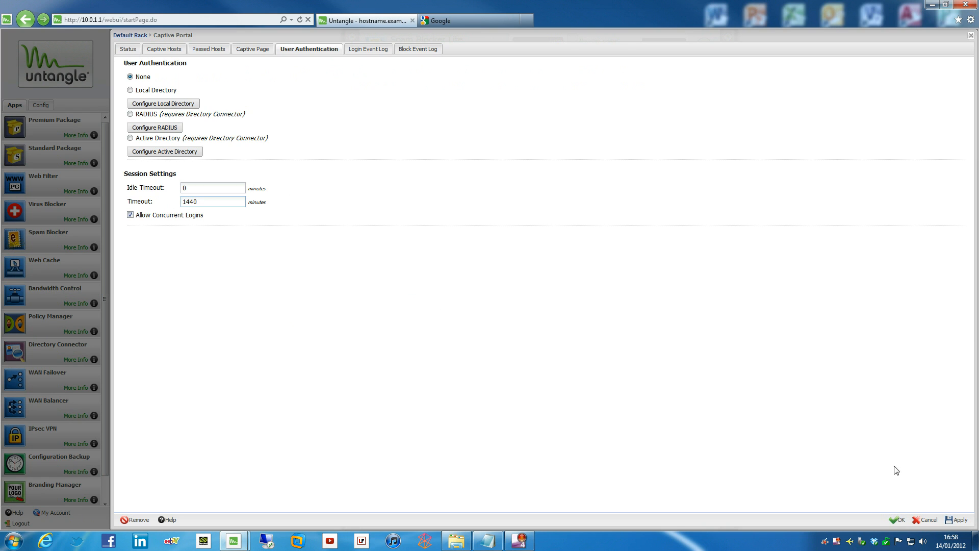
pyautogui.click(958, 519)
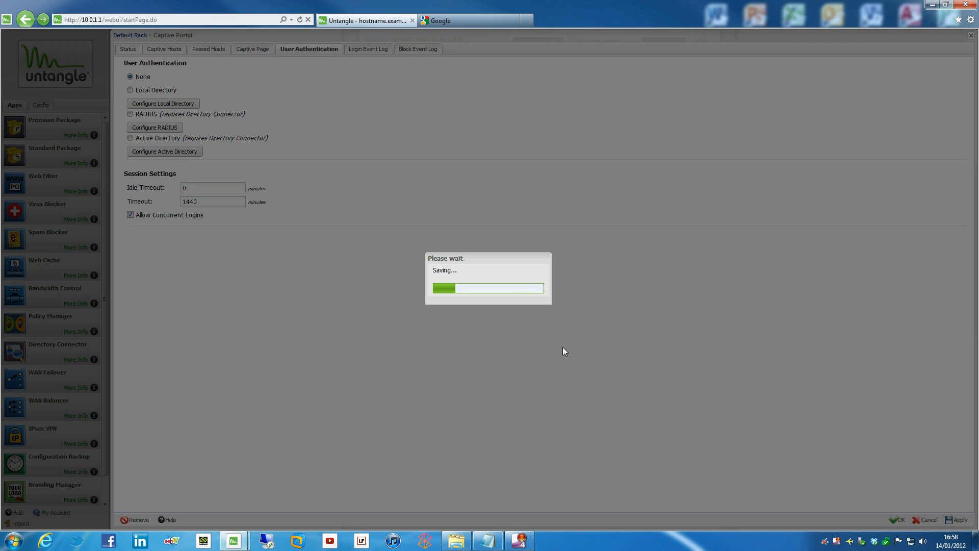
# Return to the rack and reopen Captive Portal settings from its app entry
pyautogui.click(896, 519)
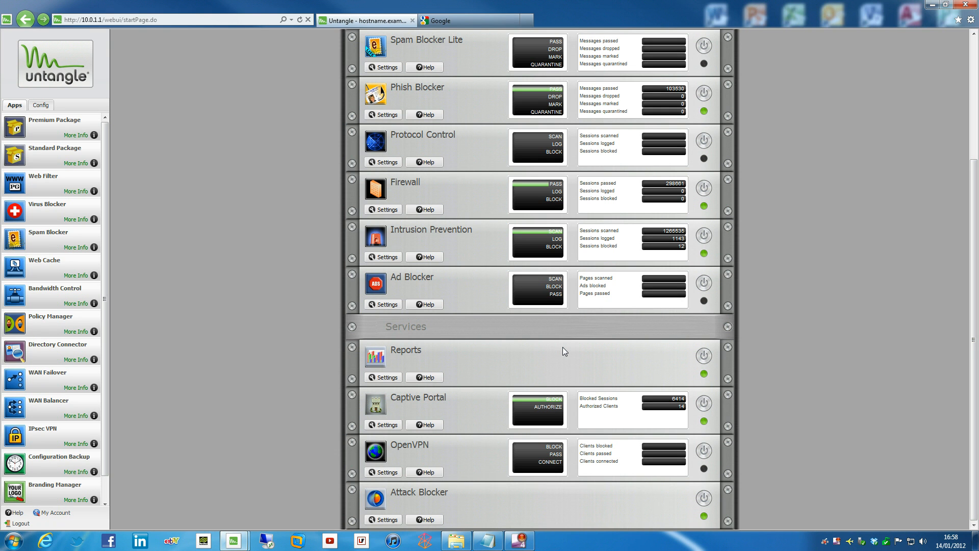
pyautogui.moveTo(412, 396)
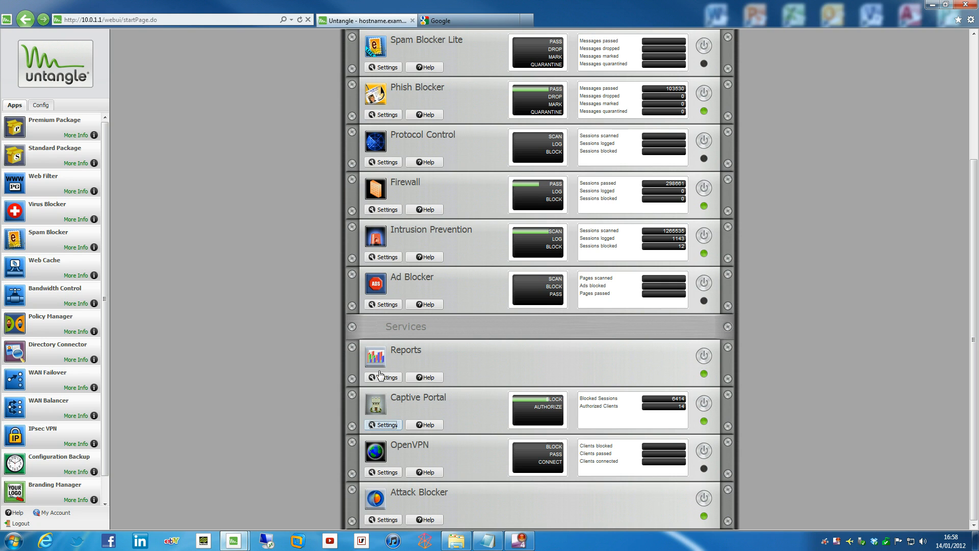
pyautogui.click(385, 424)
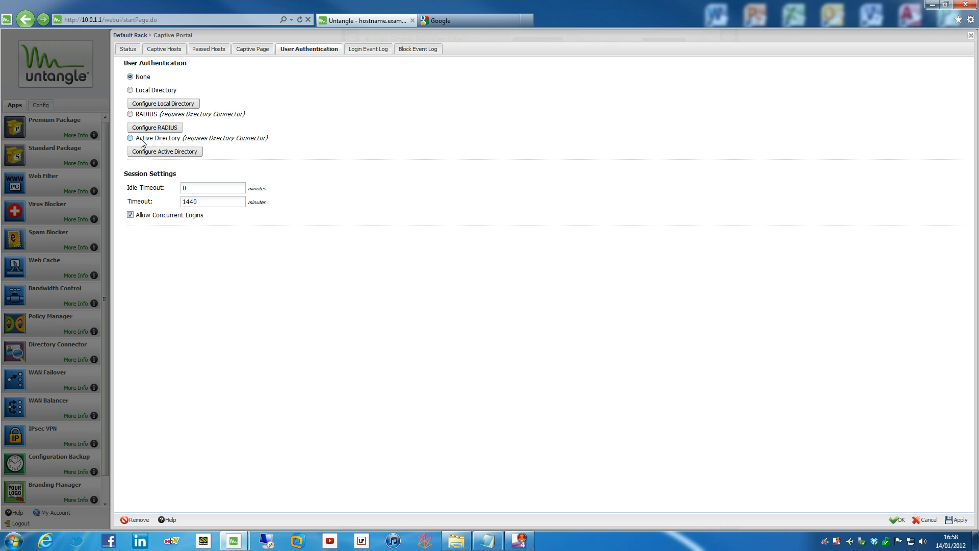
pyautogui.moveTo(215, 139)
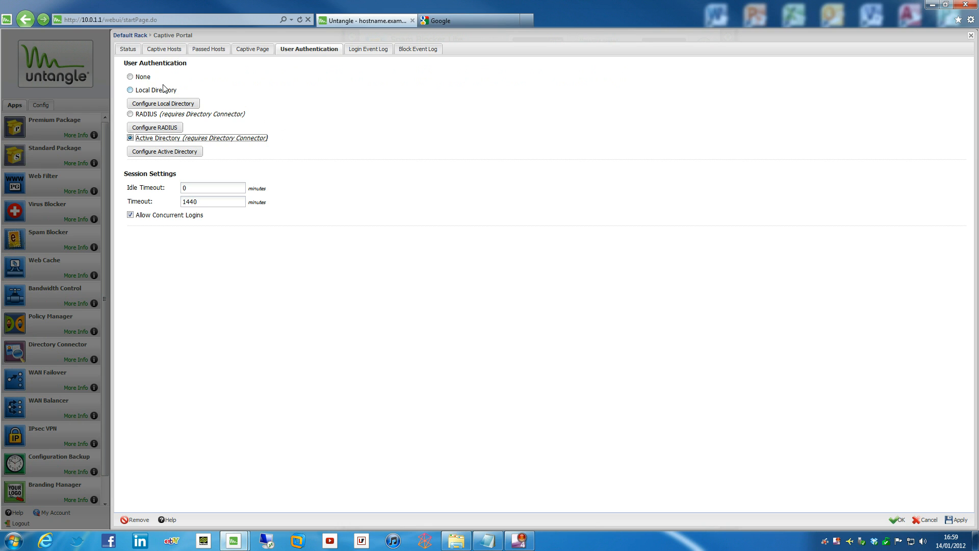
pyautogui.click(130, 77)
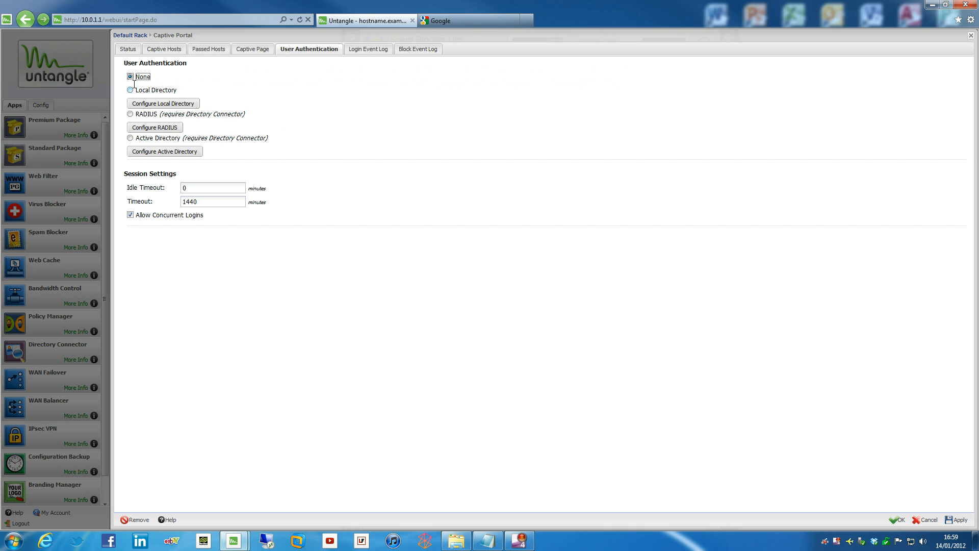
pyautogui.moveTo(163, 93)
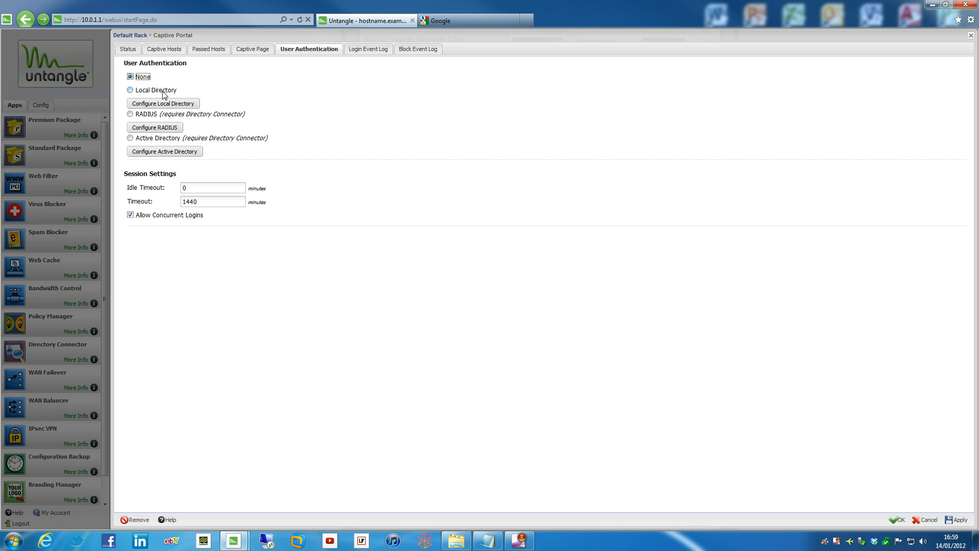
pyautogui.click(163, 103)
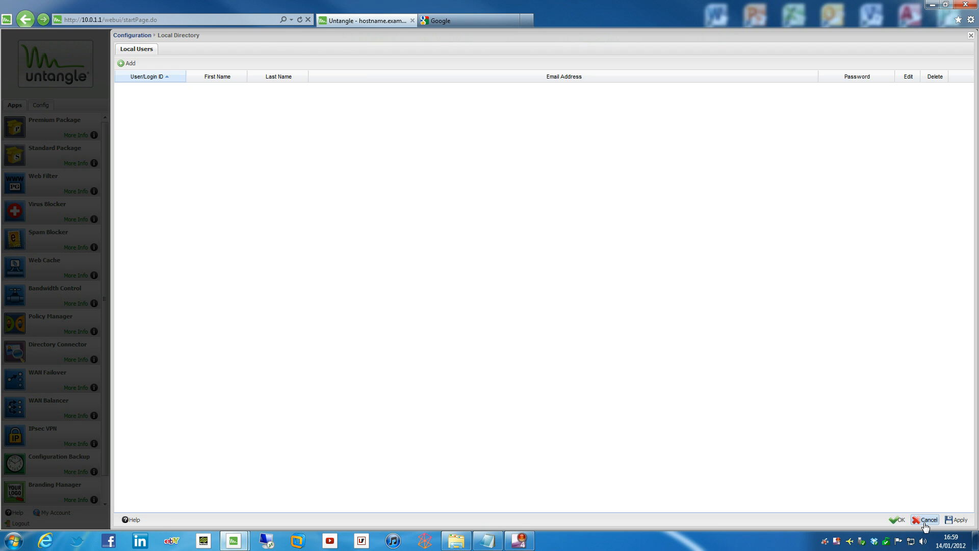
pyautogui.click(929, 519)
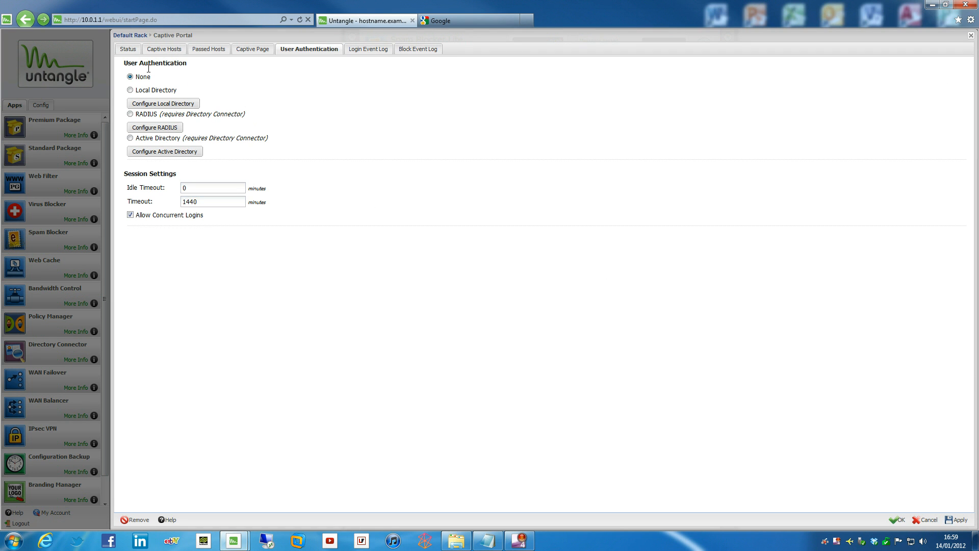
pyautogui.moveTo(726, 308)
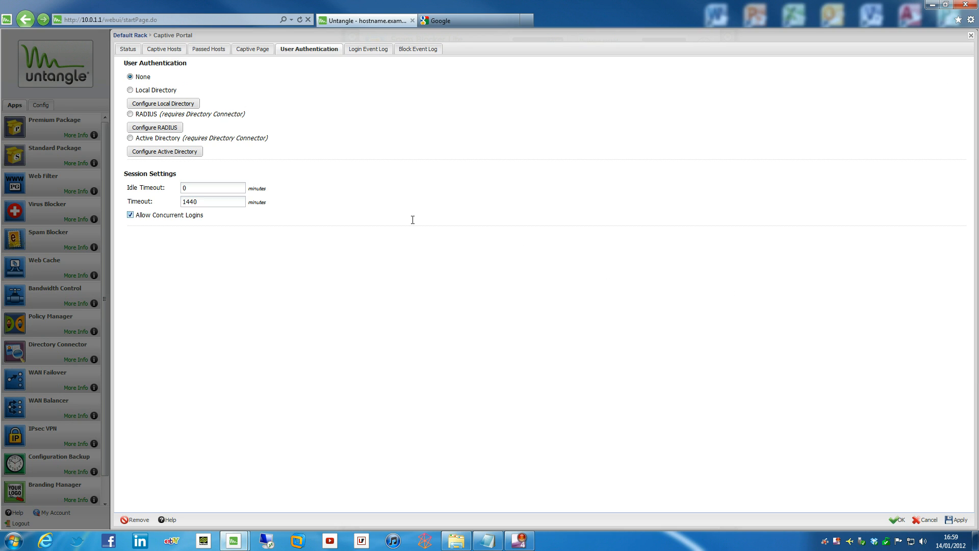
pyautogui.moveTo(416, 220)
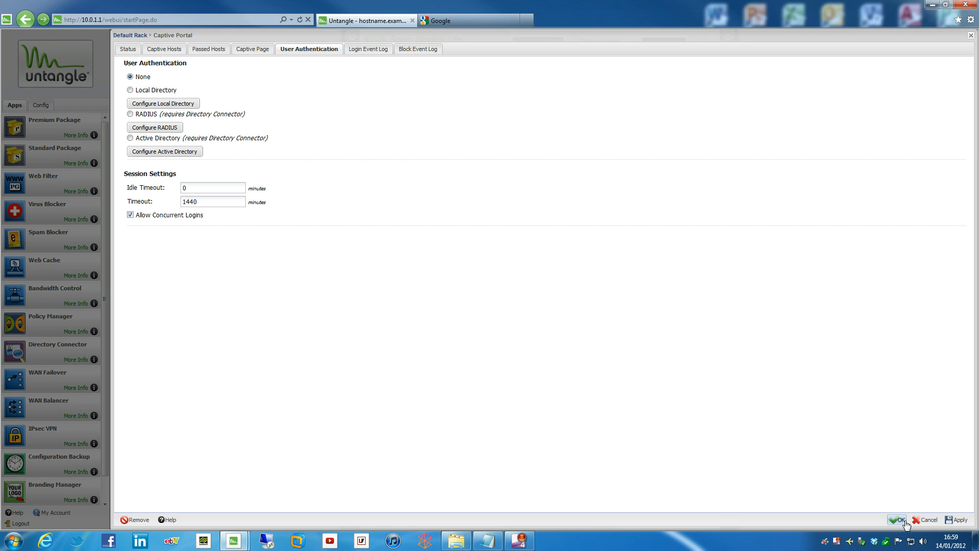
# Confirm Captive Portal settings with OK and view its blocked sessions in the rack
pyautogui.click(898, 520)
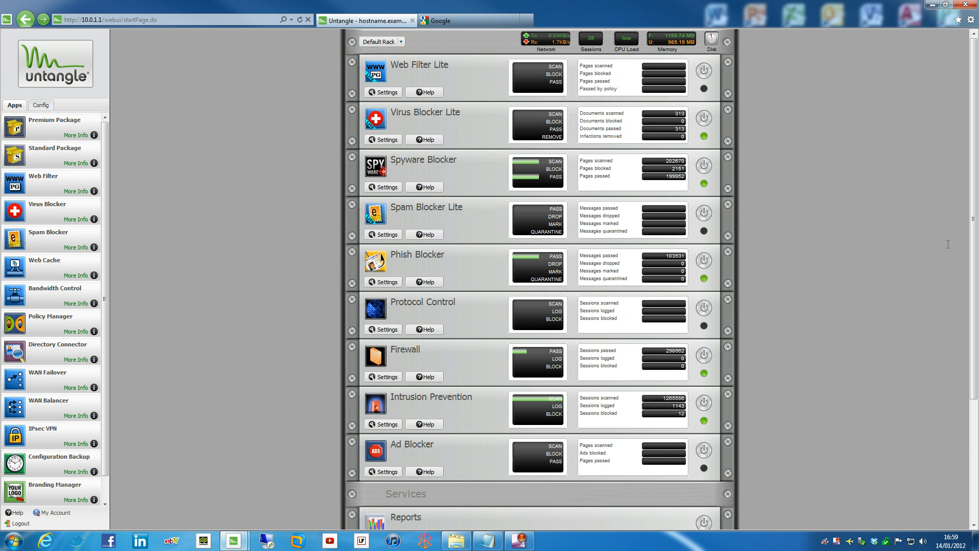
pyautogui.scroll(-3)
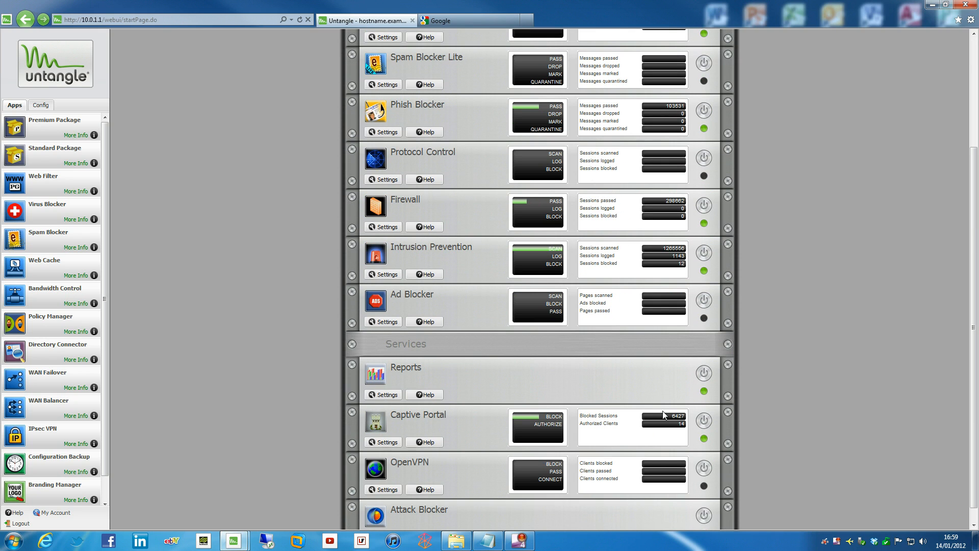